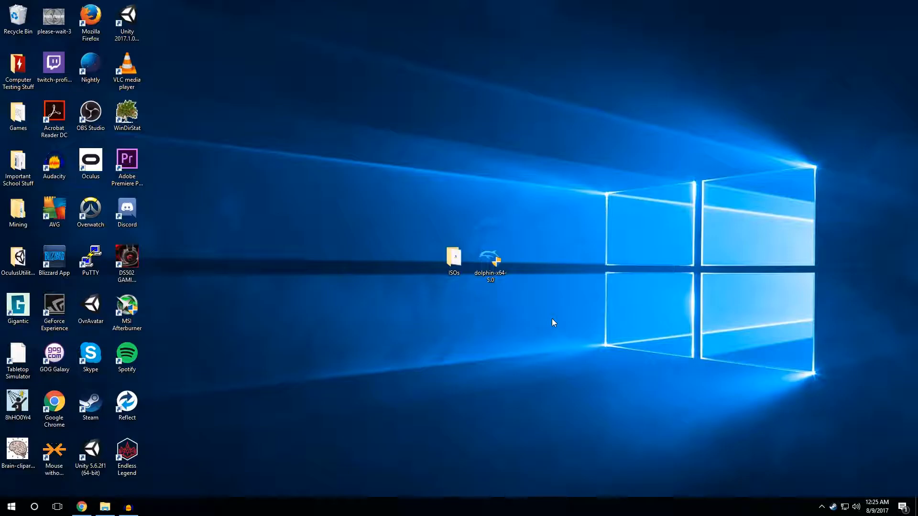
mouse_move(546, 284)
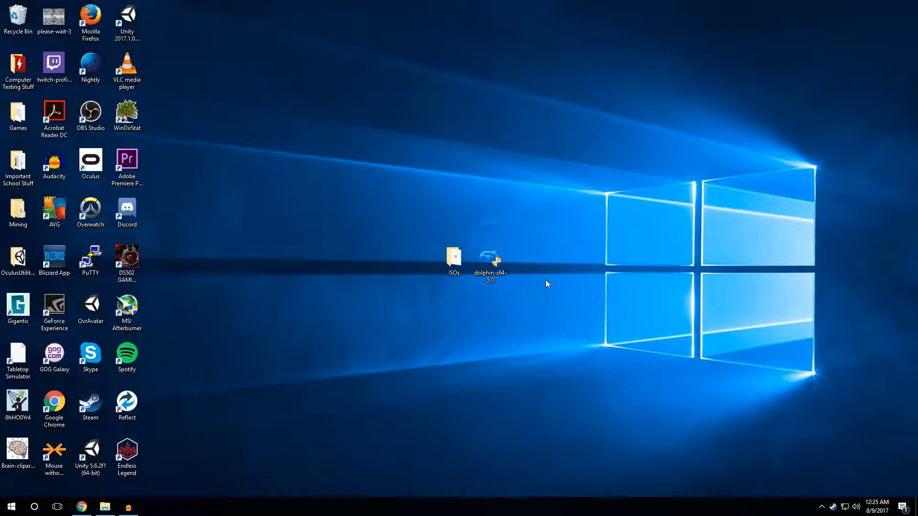
Step: Rearrange the desktop icons and open the ISOs folder holding the Animal Crossing (USA) ISO
click(490, 260)
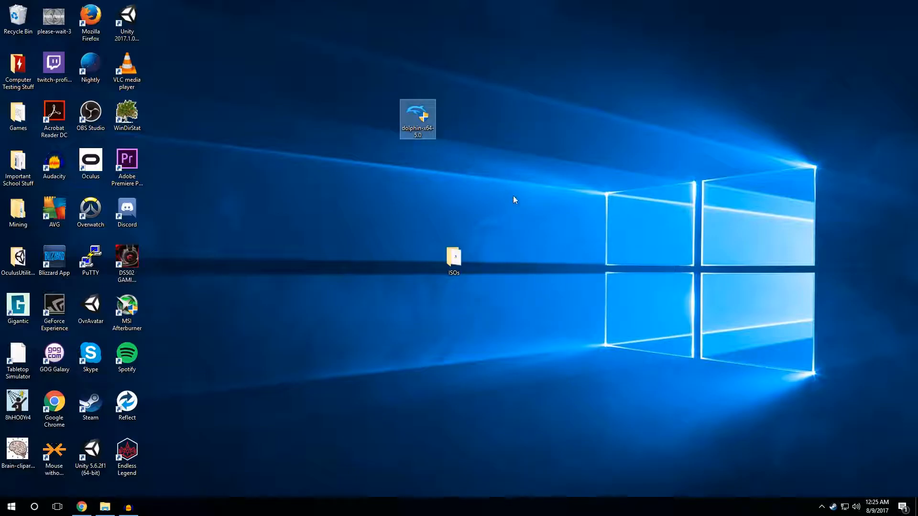
mouse_move(528, 306)
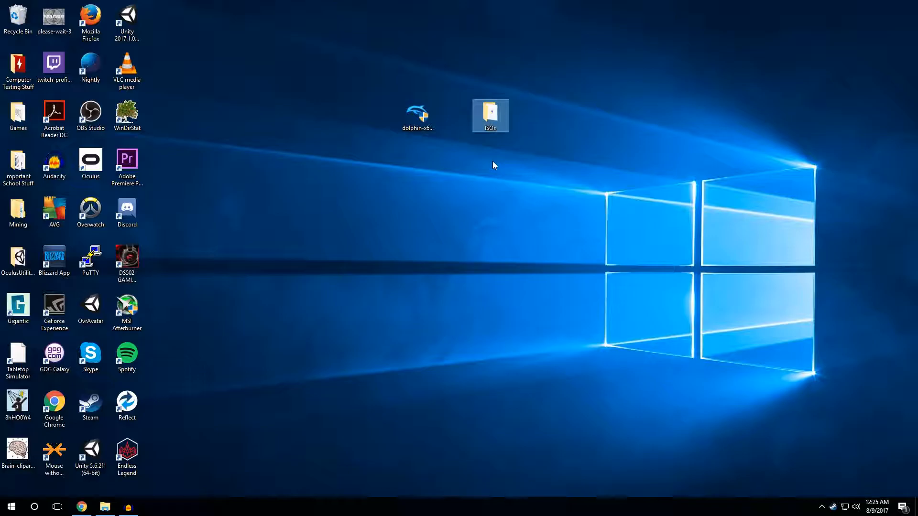
double_click(490, 111)
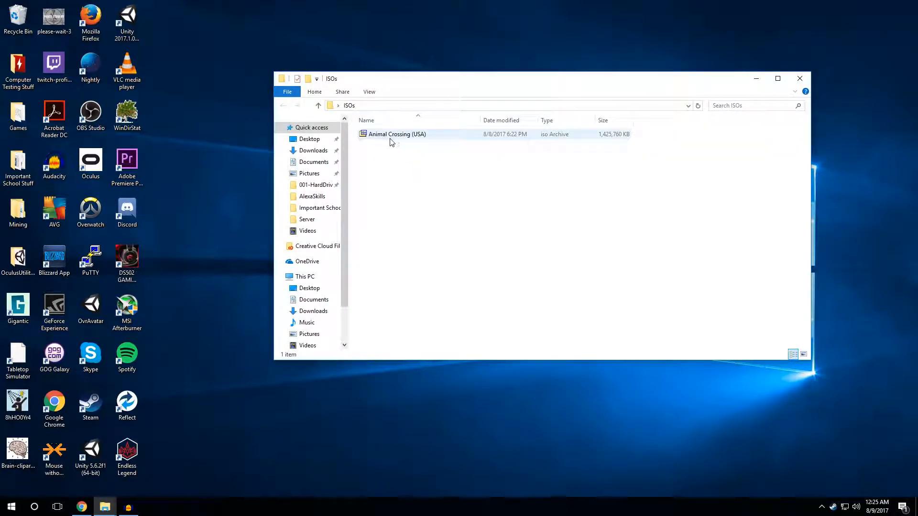
mouse_move(800, 78)
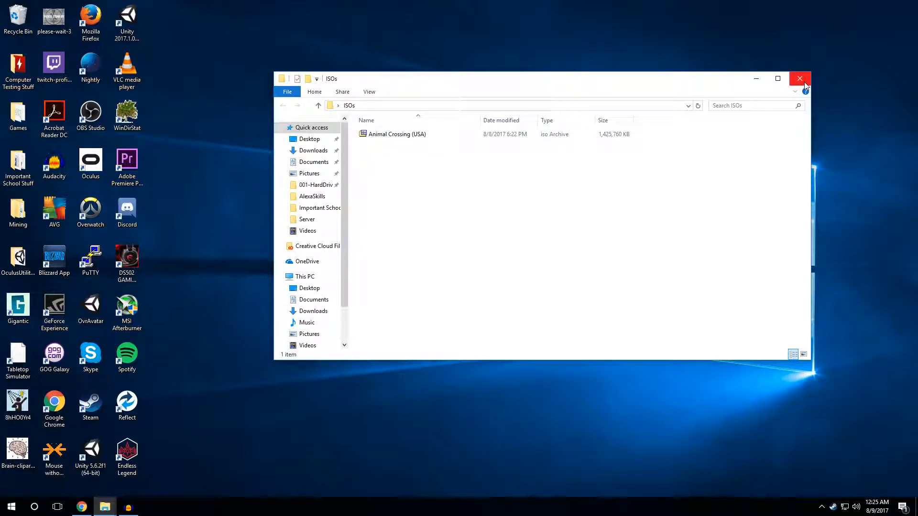
Step: Close the ISOs folder and download Dolphin 5.0 for Windows x64 from dolphin-emu.org
click(800, 78)
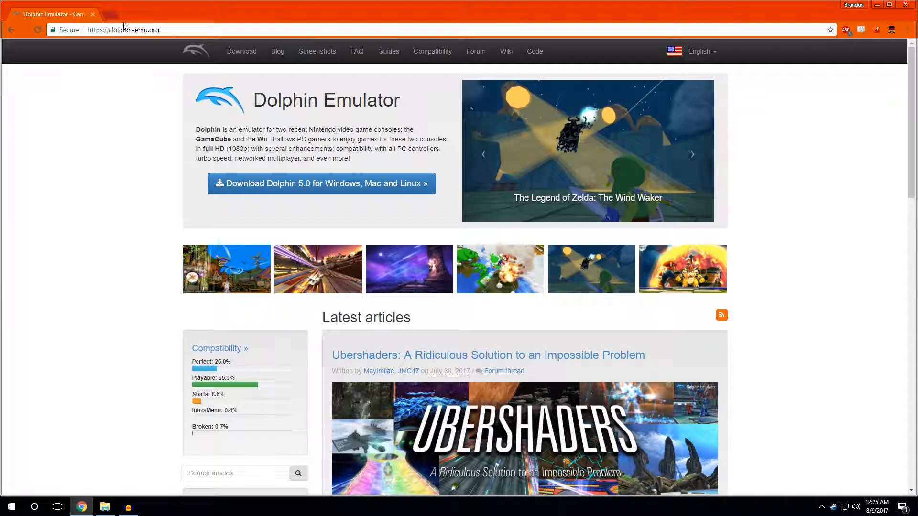
mouse_move(169, 28)
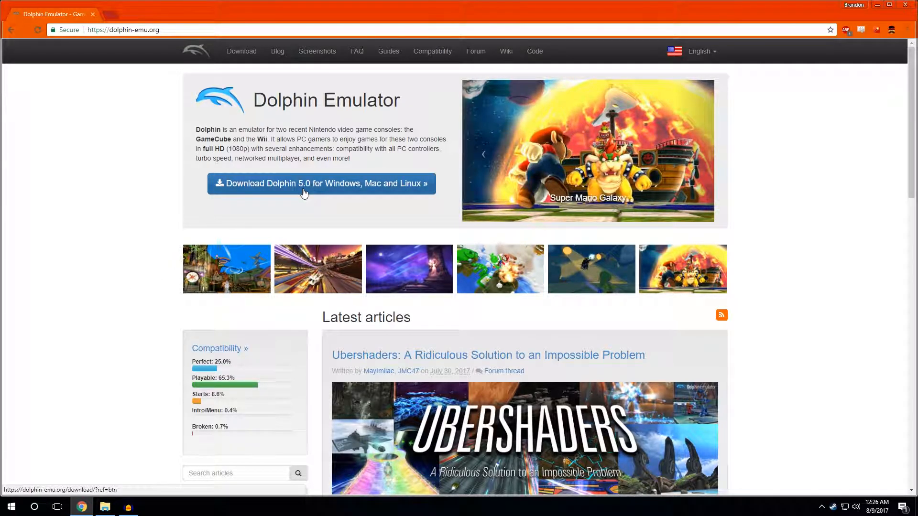
click(304, 183)
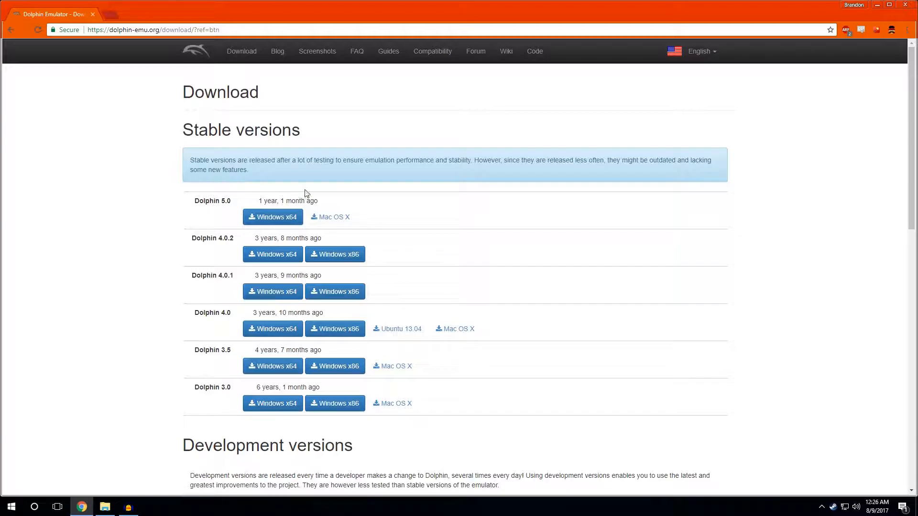
mouse_move(230, 198)
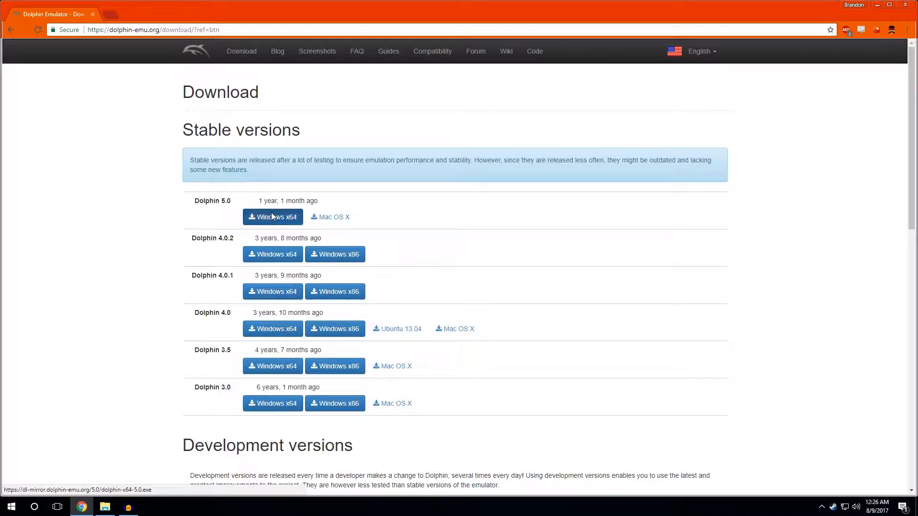
click(272, 217)
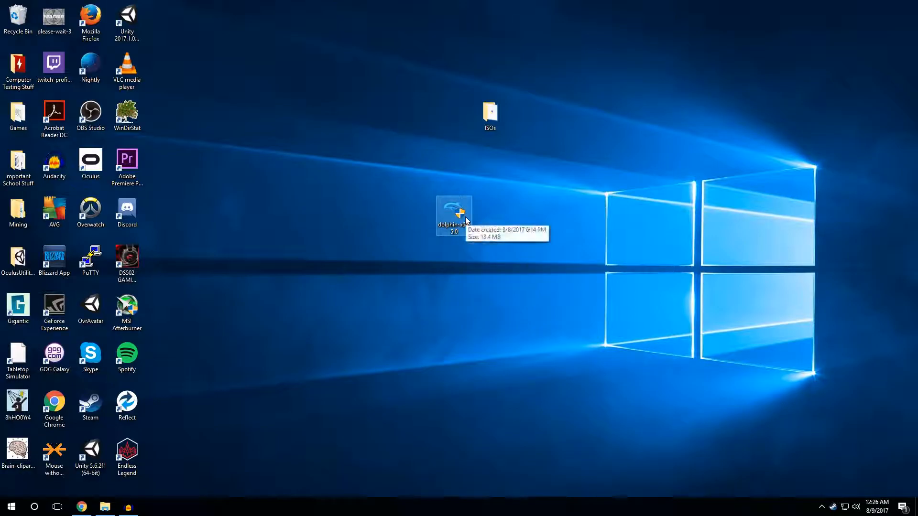
Step: Run the Dolphin 5.0 installer in English, accept the GPL, keep the default folder, and finish
double_click(454, 212)
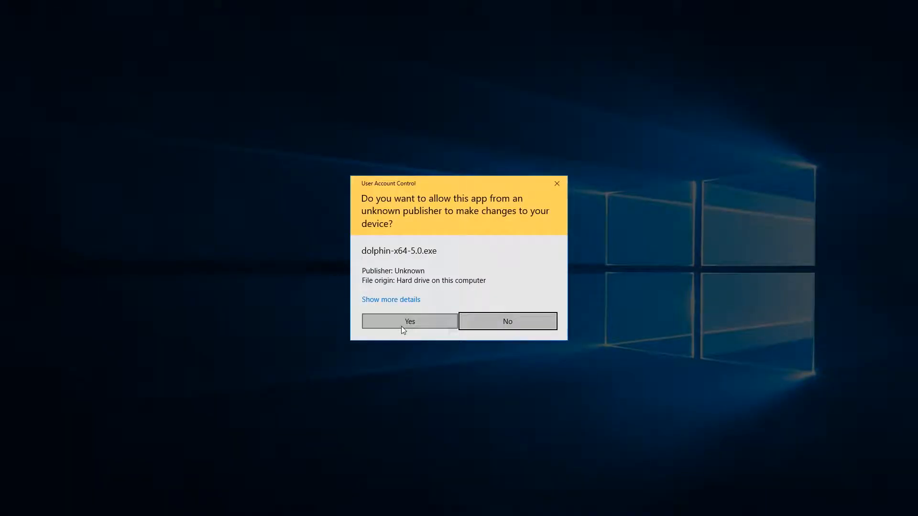
click(408, 321)
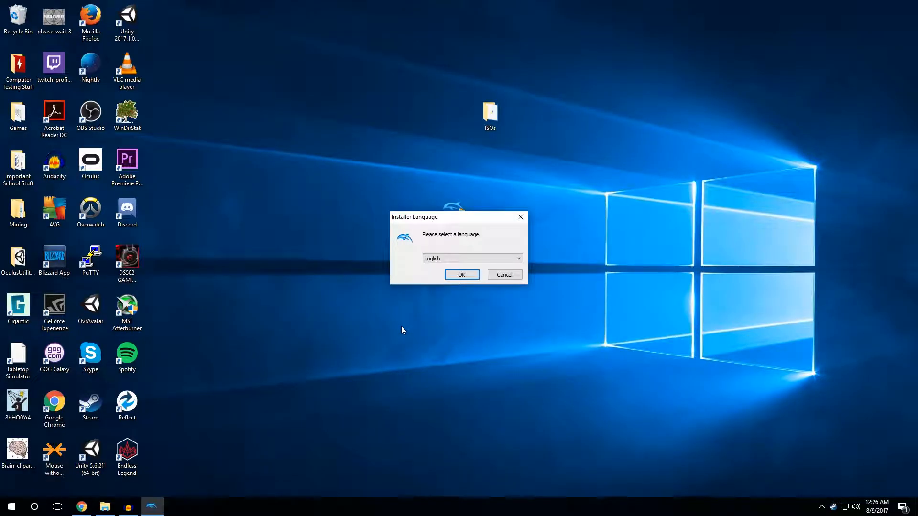
click(517, 258)
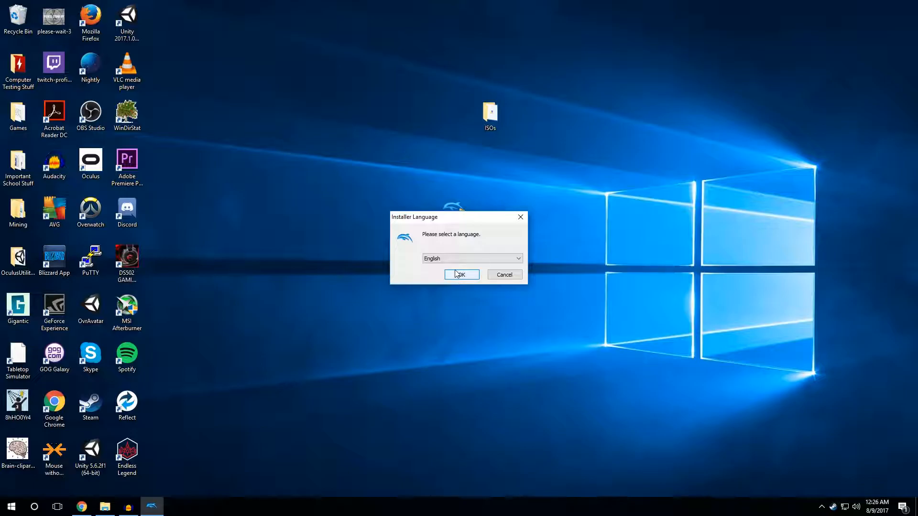
click(460, 275)
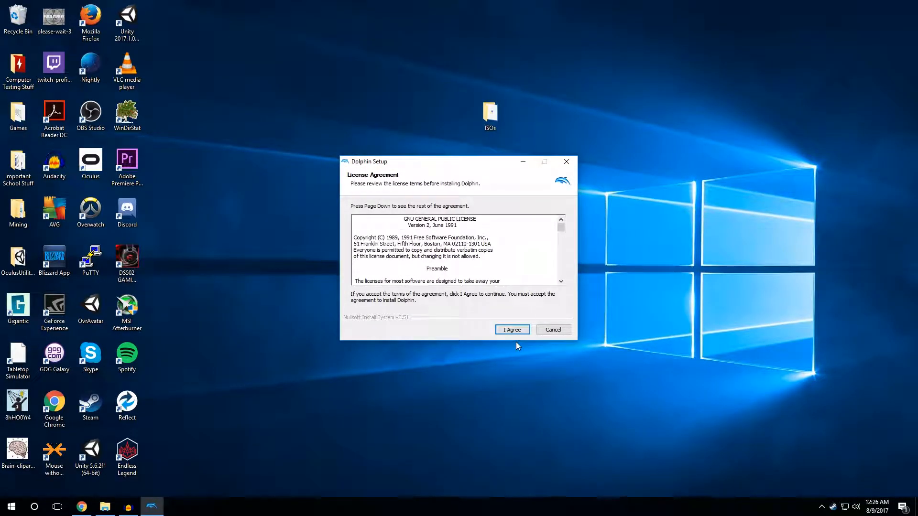
click(511, 329)
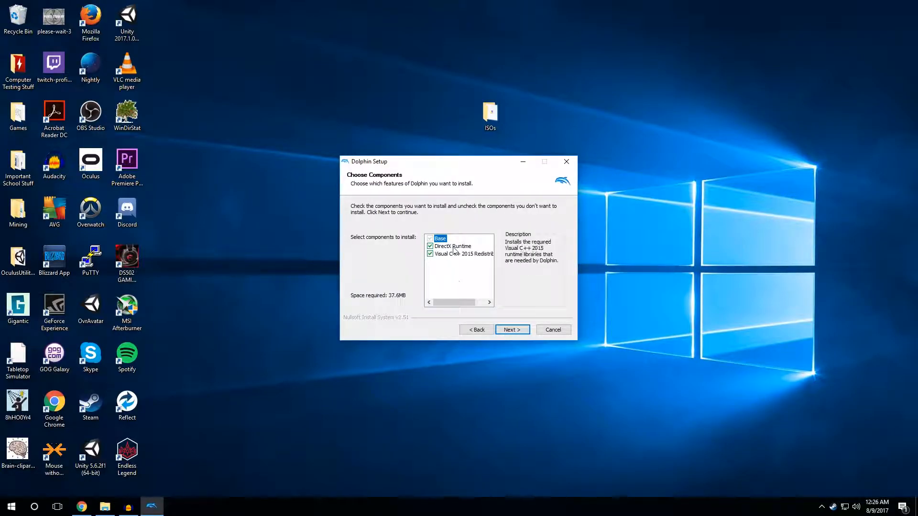
mouse_move(471, 303)
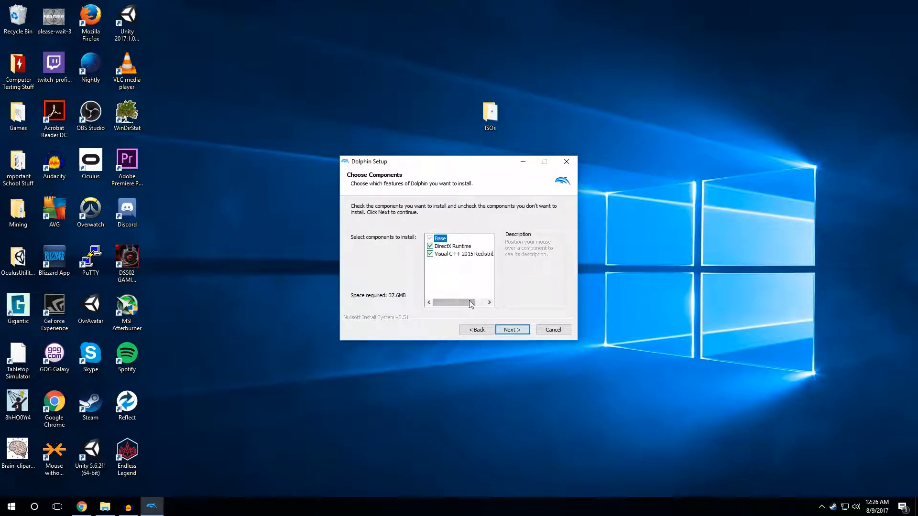
click(511, 330)
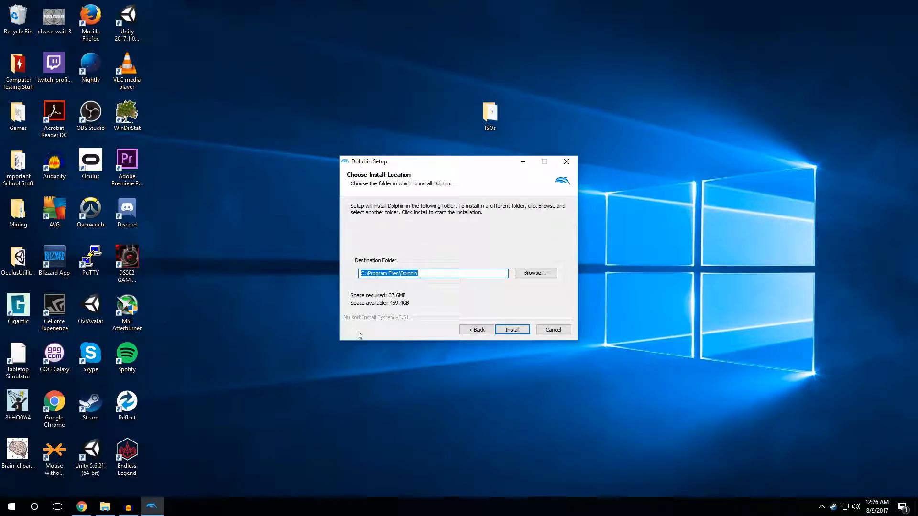
mouse_move(490, 323)
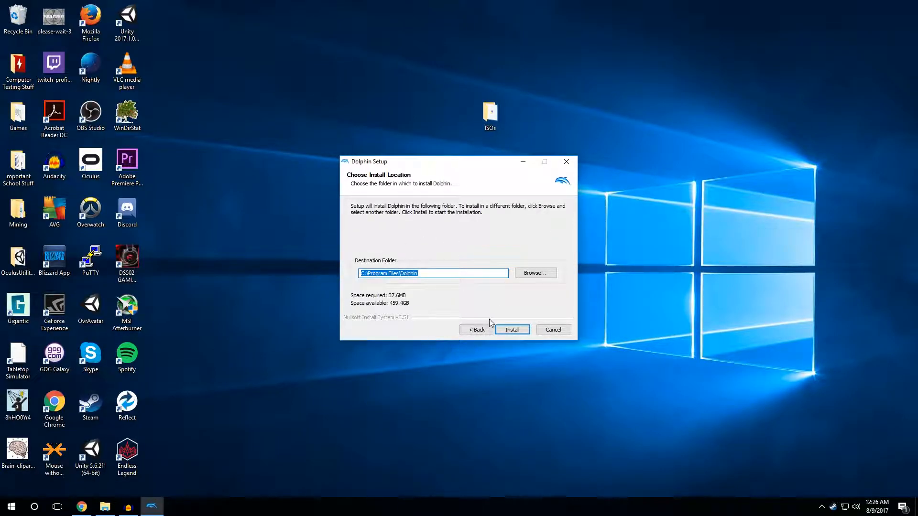
click(535, 273)
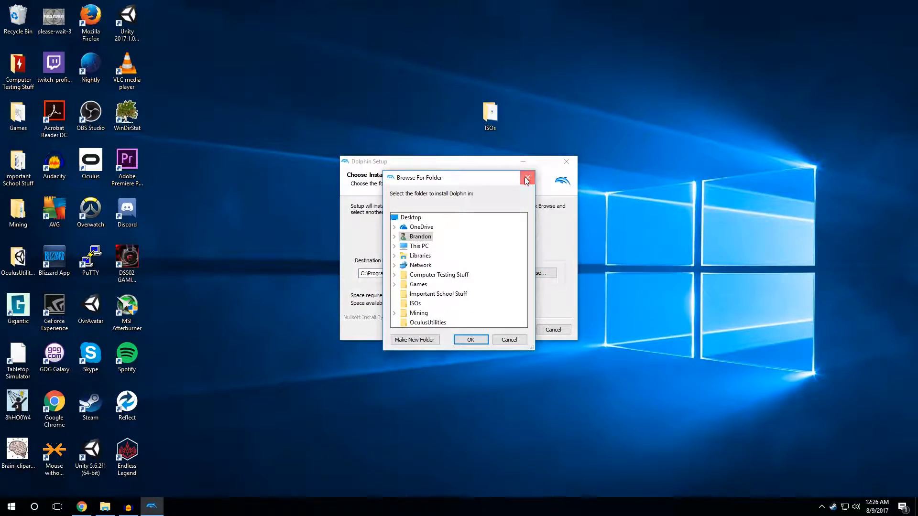
click(527, 178)
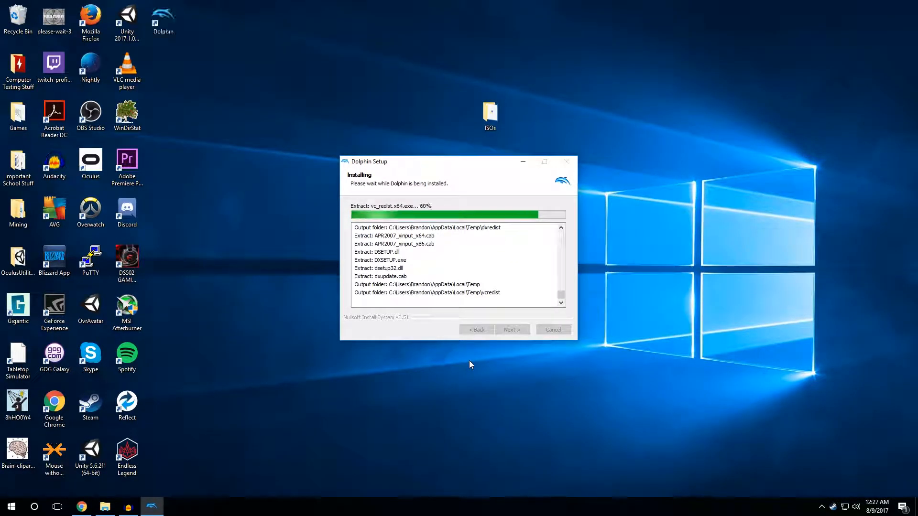
mouse_move(158, 4)
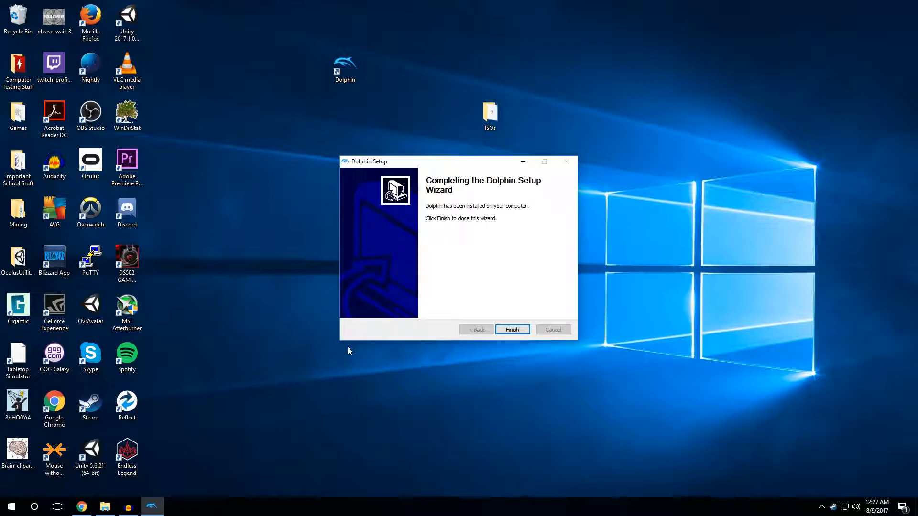
mouse_move(487, 345)
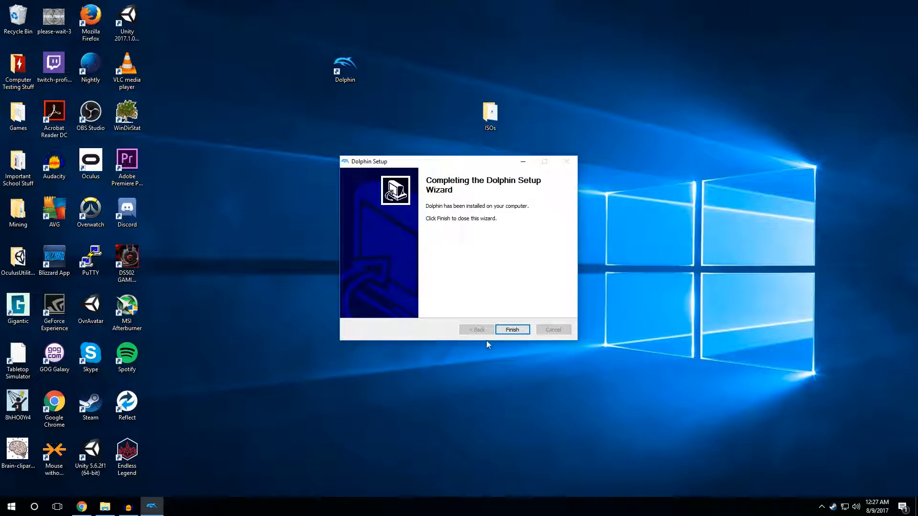
click(511, 329)
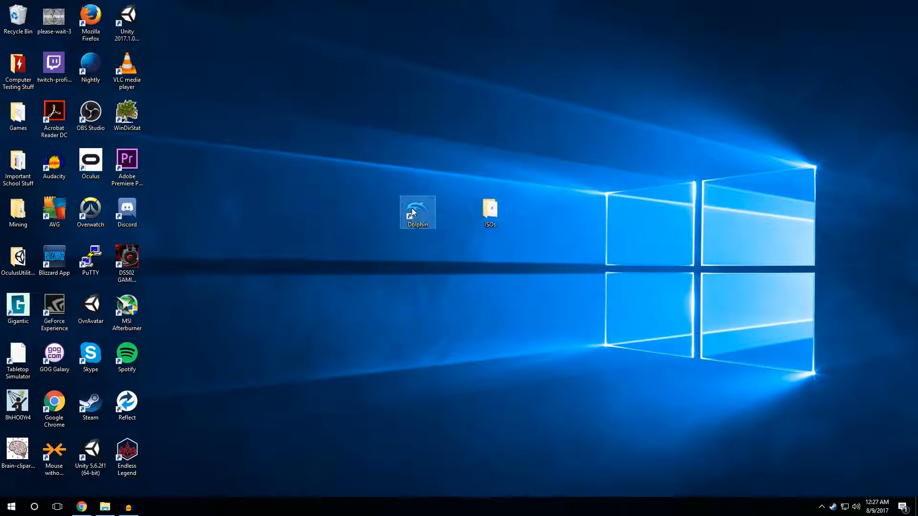
Step: Launch Dolphin from the desktop shortcut and move its window higher on screen
double_click(418, 208)
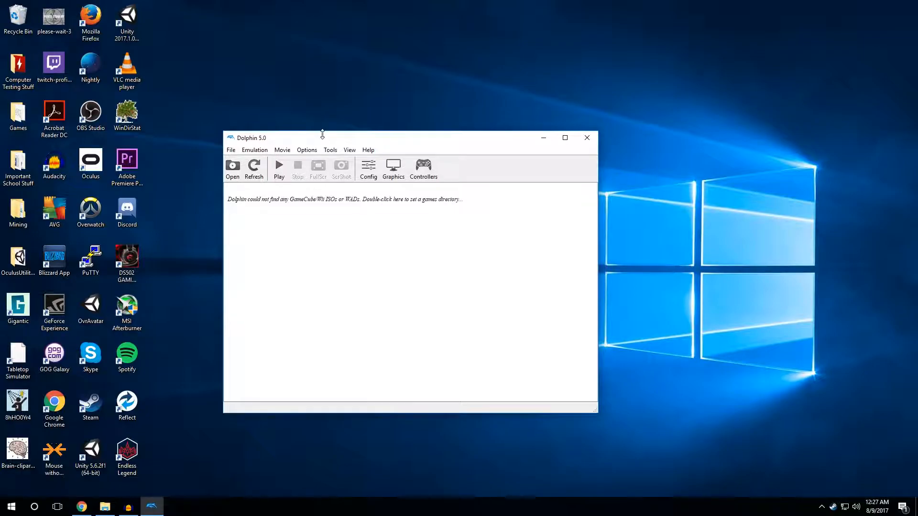
drag(276, 137, 340, 83)
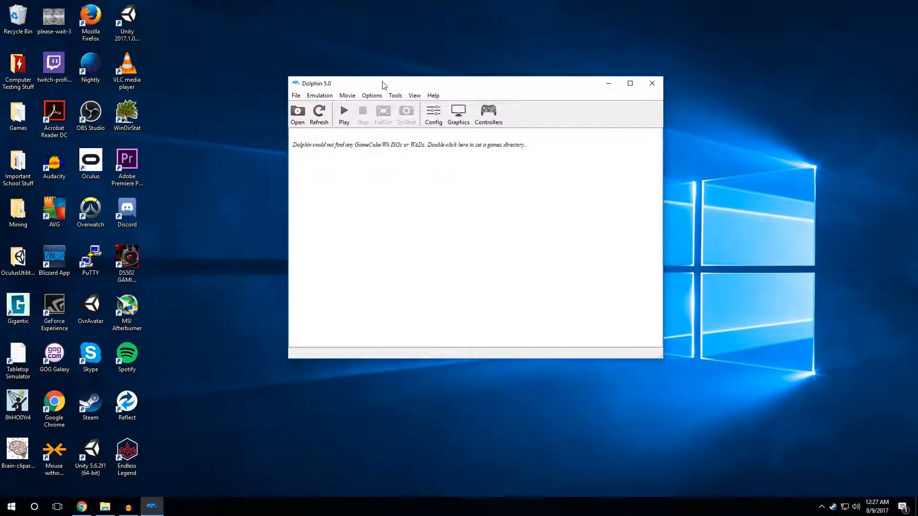
mouse_move(342, 243)
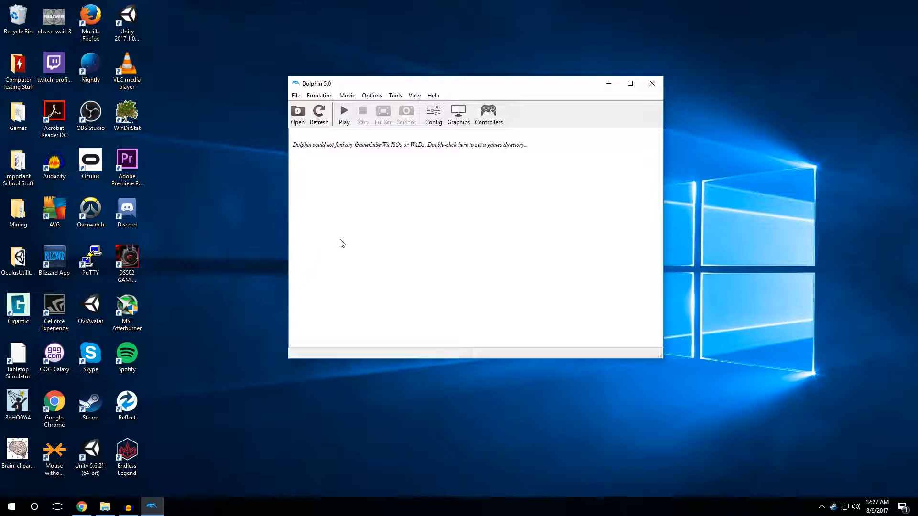
click(433, 114)
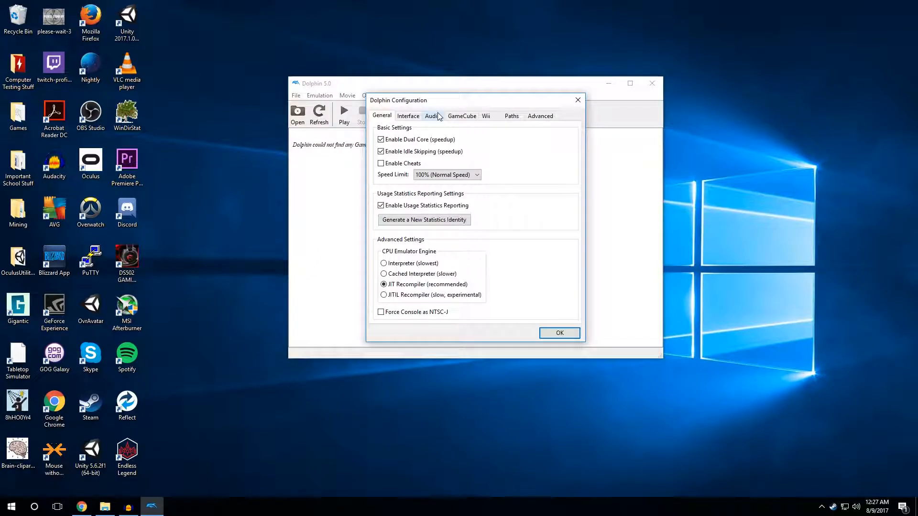
mouse_move(474, 193)
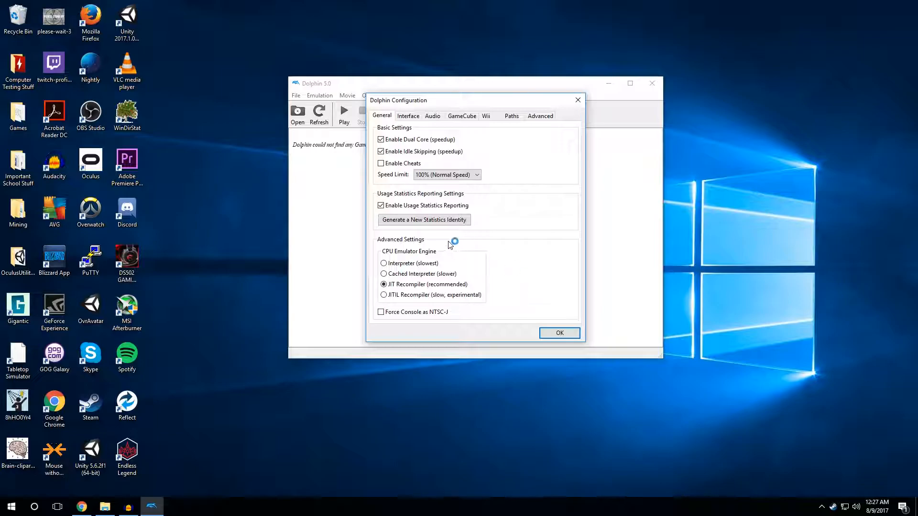
mouse_move(448, 139)
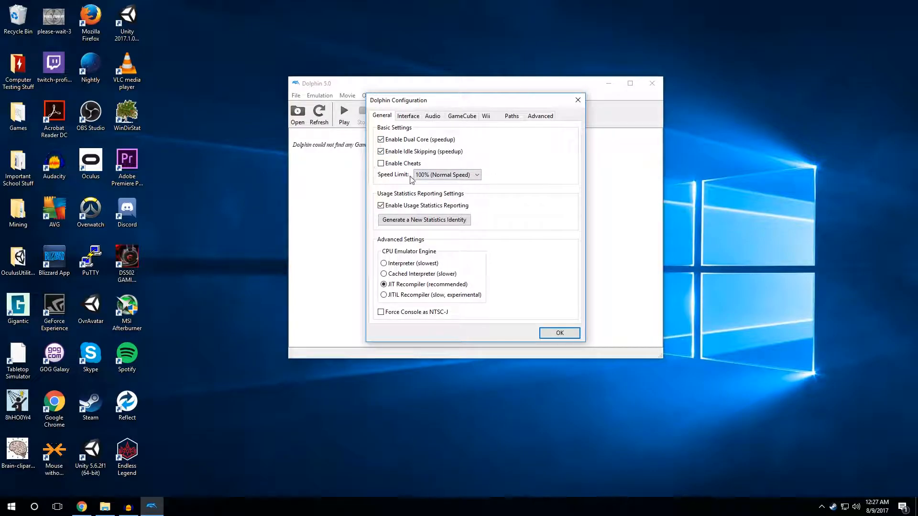
mouse_move(454, 140)
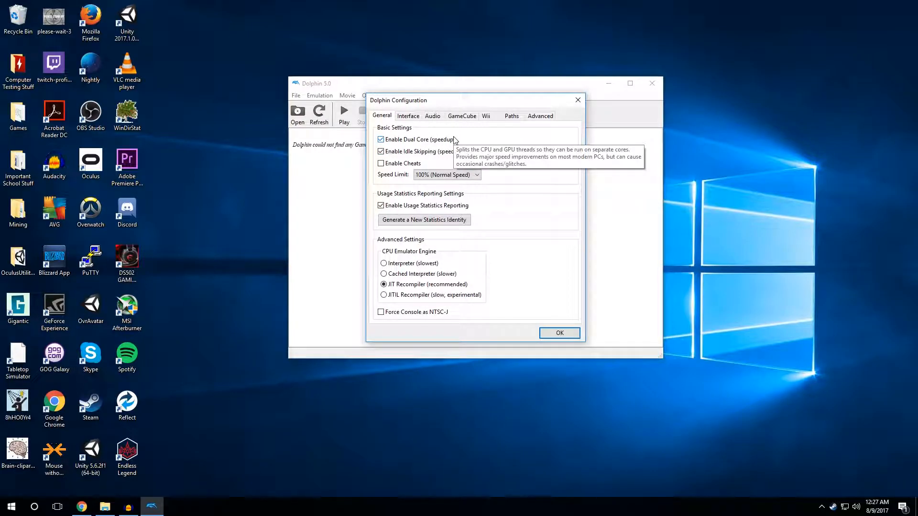
mouse_move(442, 140)
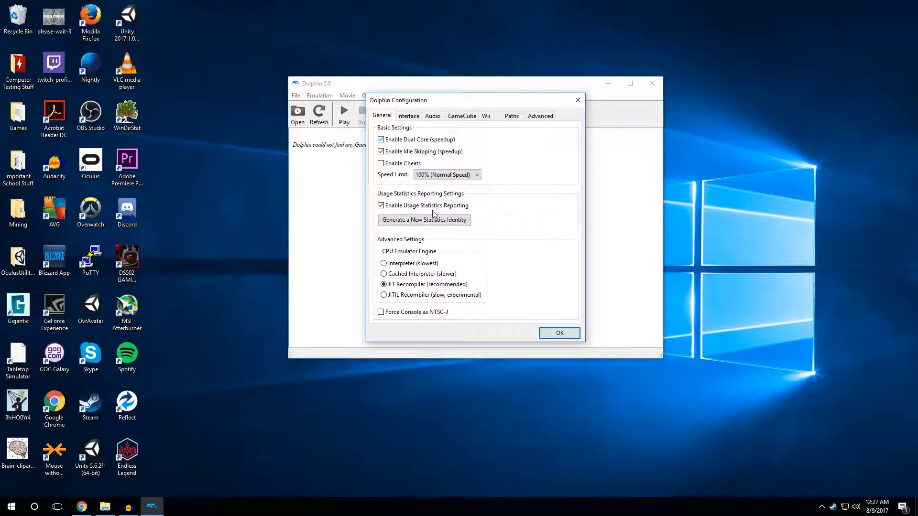
mouse_move(362, 291)
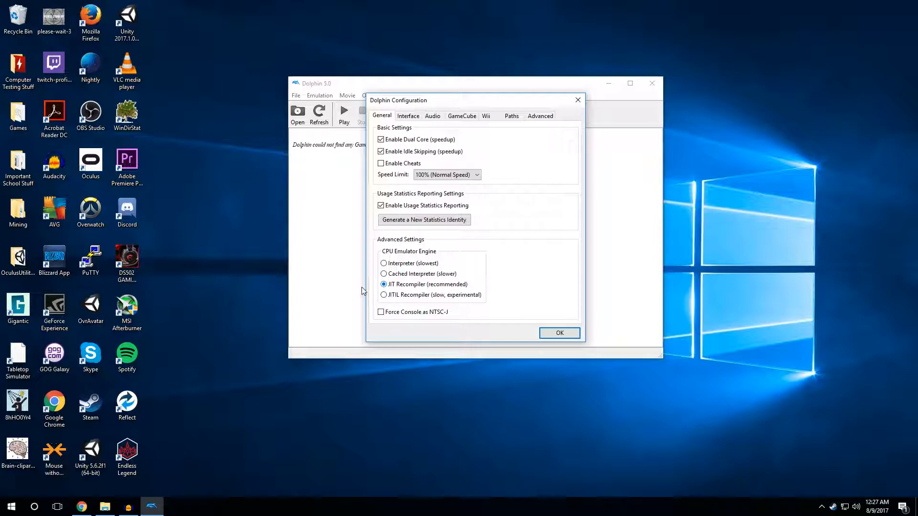
Step: View the Interface and Audio pages, keeping XAudio2 as the audio backend
click(407, 115)
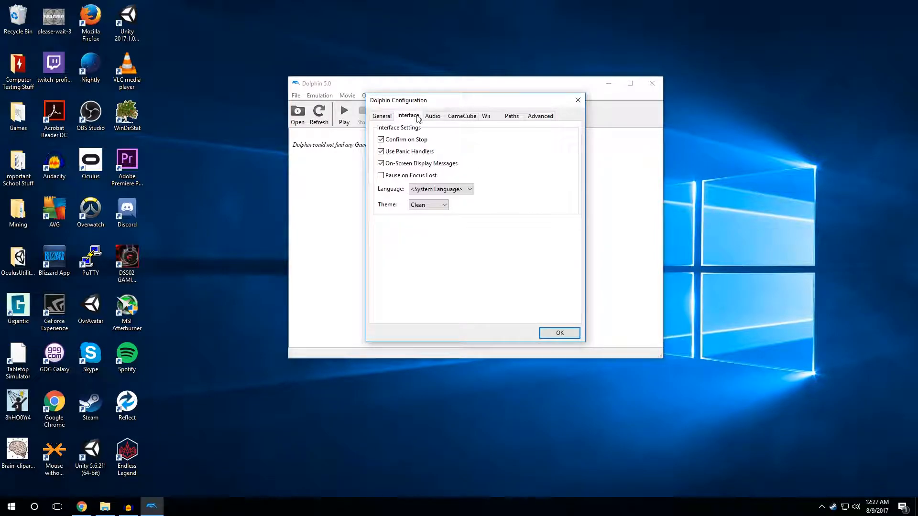
mouse_move(432, 111)
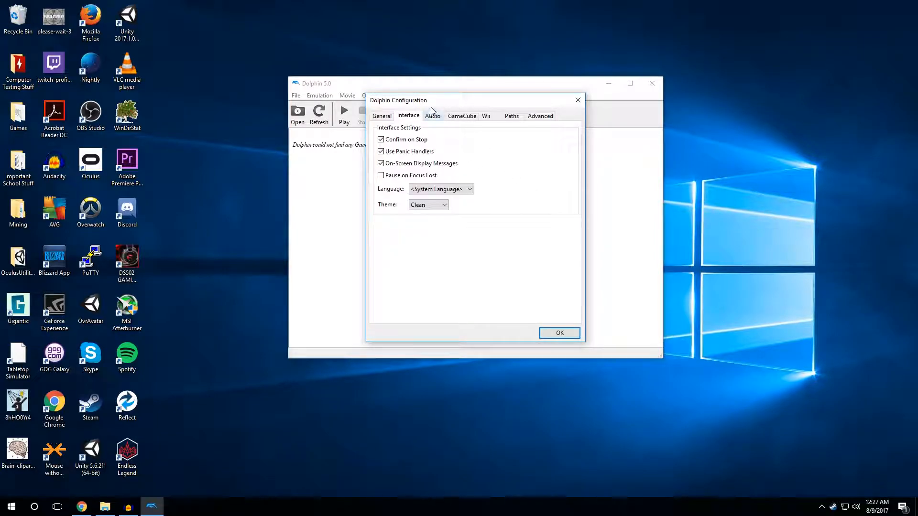
click(432, 115)
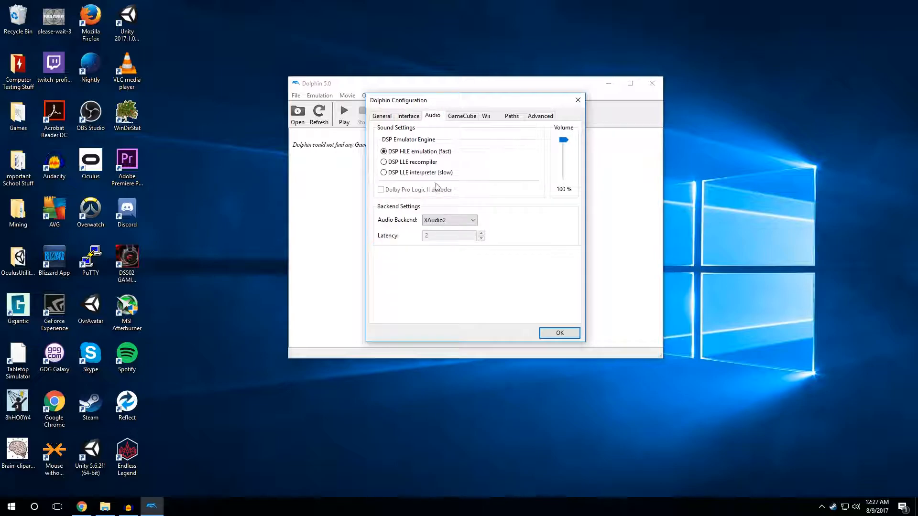
click(472, 220)
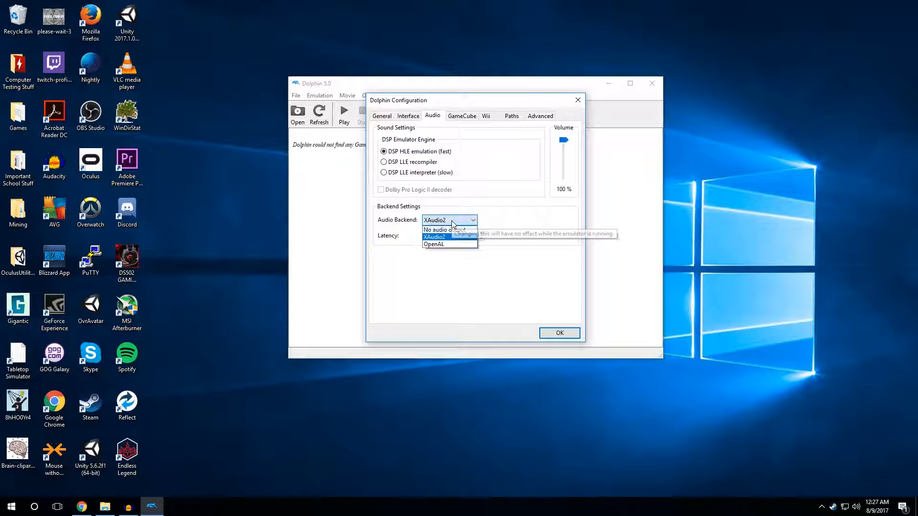
click(433, 237)
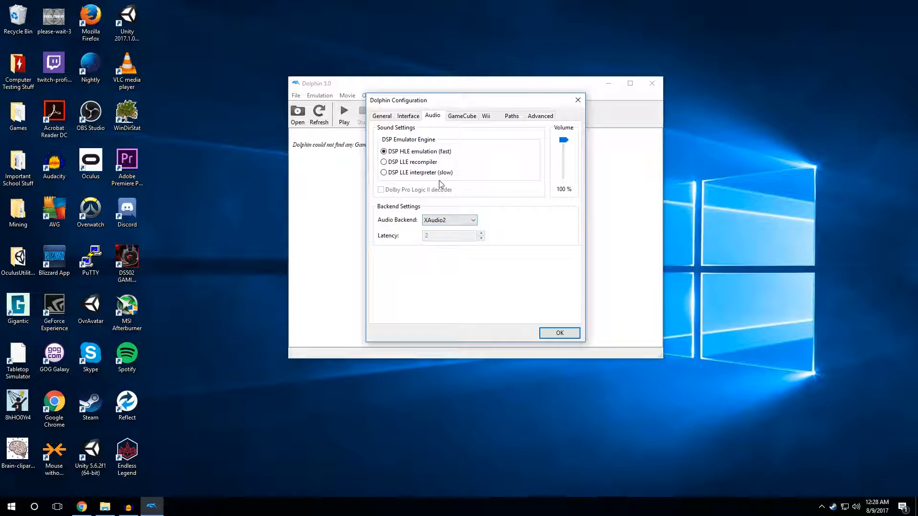
click(462, 116)
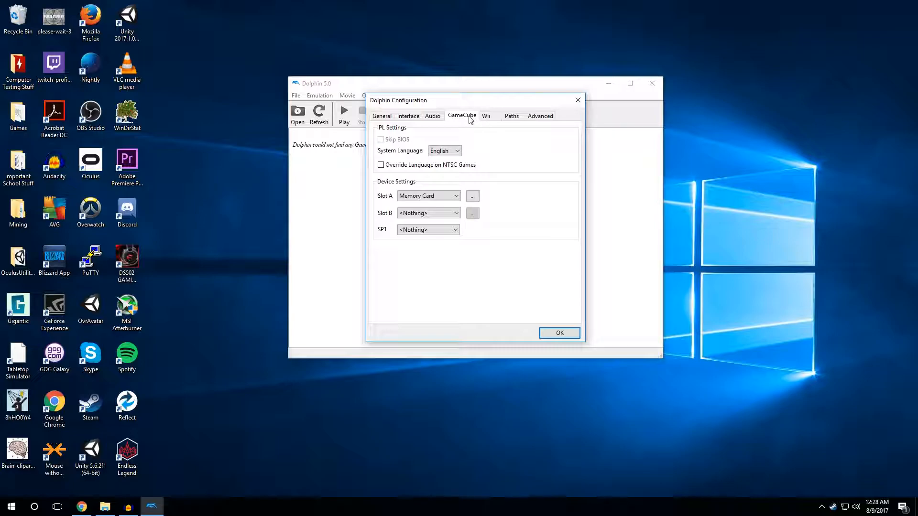
mouse_move(445, 150)
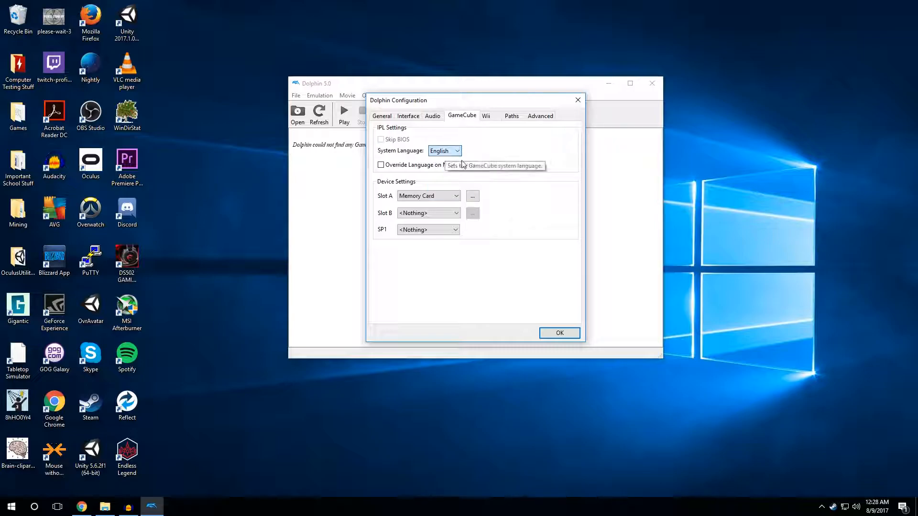
mouse_move(427, 214)
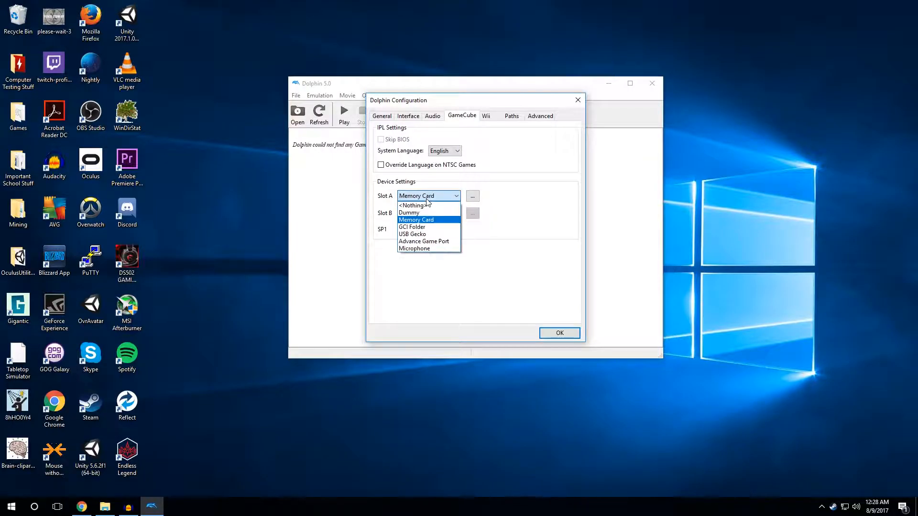
Step: Check the Slot B device list and leave it set to <Nothing>
click(429, 212)
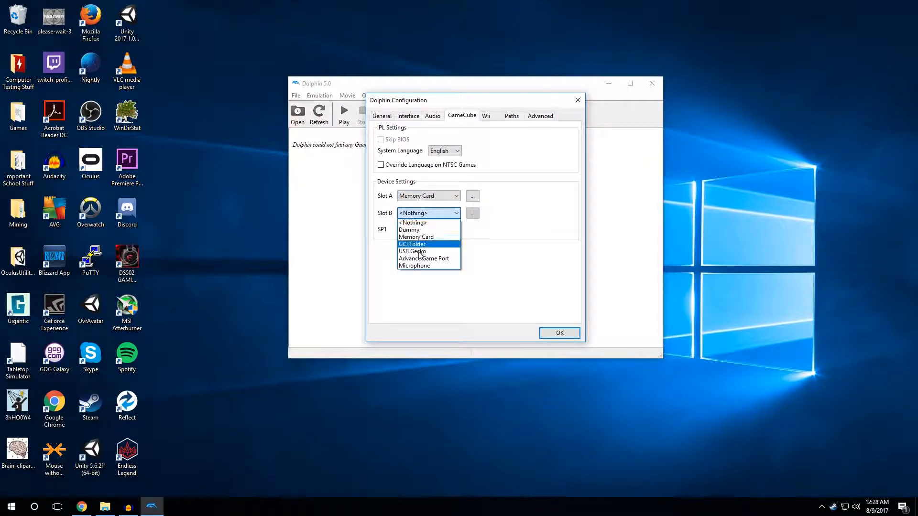
click(412, 222)
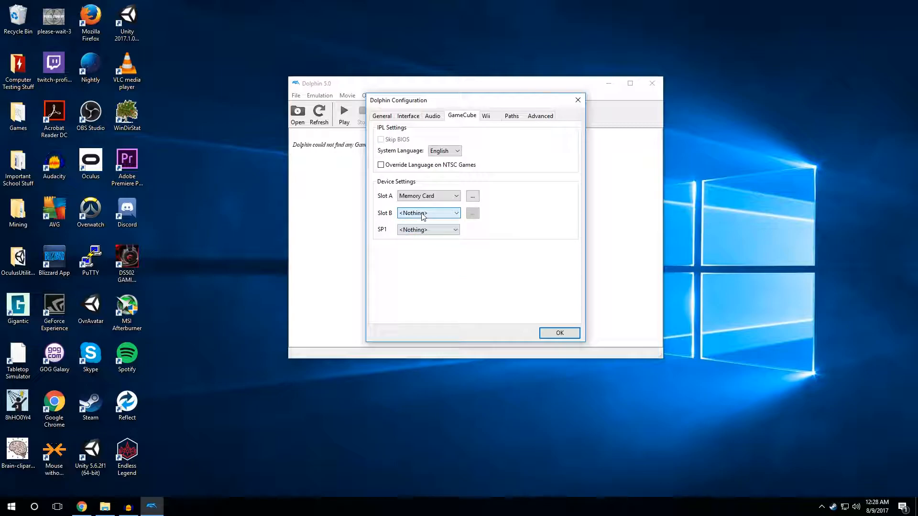
mouse_move(457, 123)
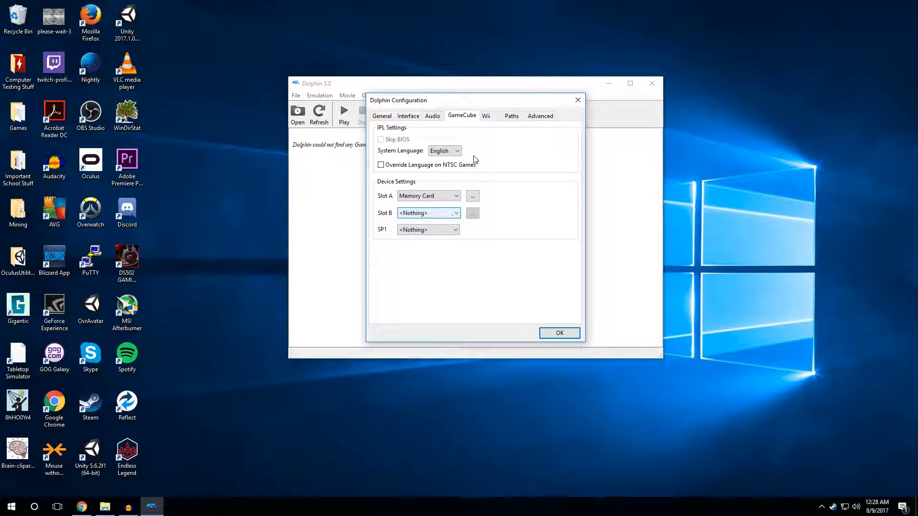
Step: Check the Wii aspect ratio choices, then view the Paths and Advanced pages
click(485, 115)
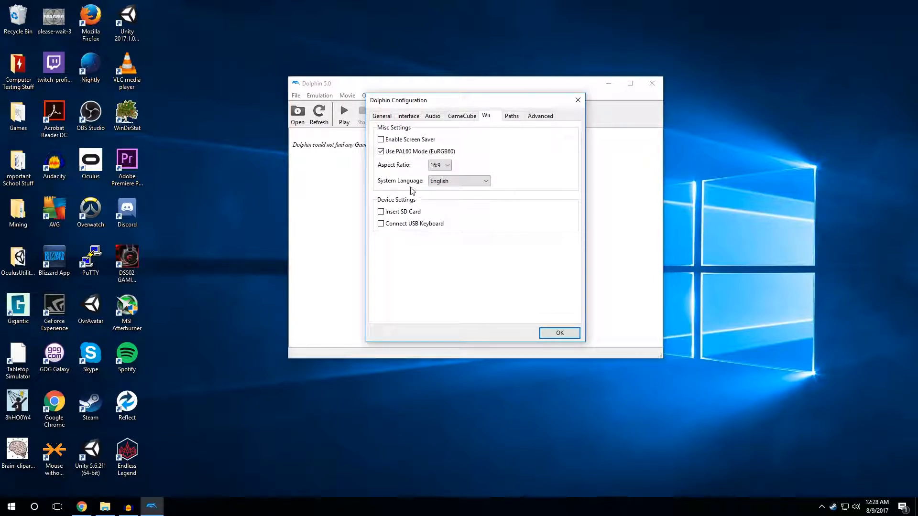
click(440, 164)
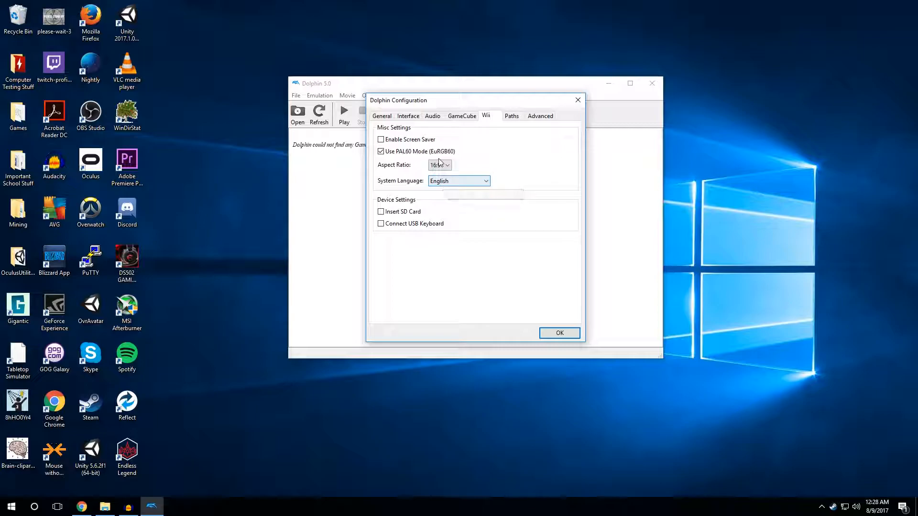
click(446, 165)
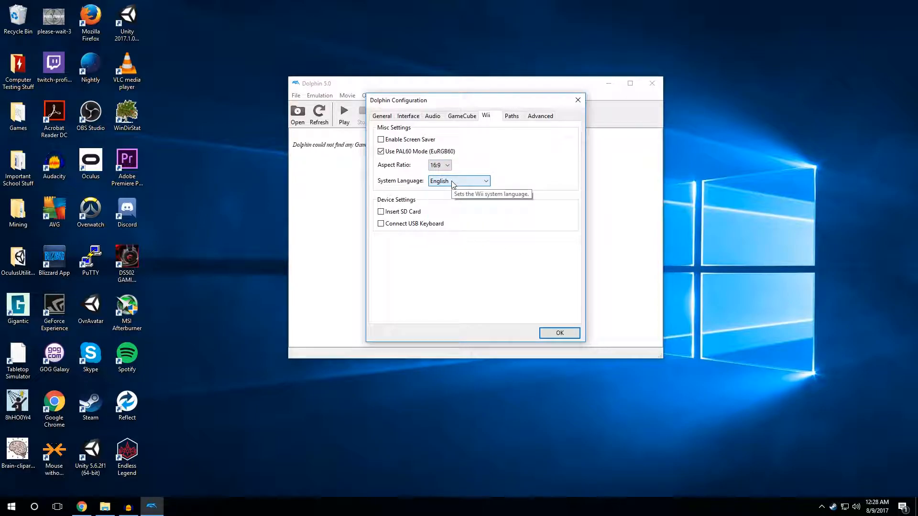
click(381, 224)
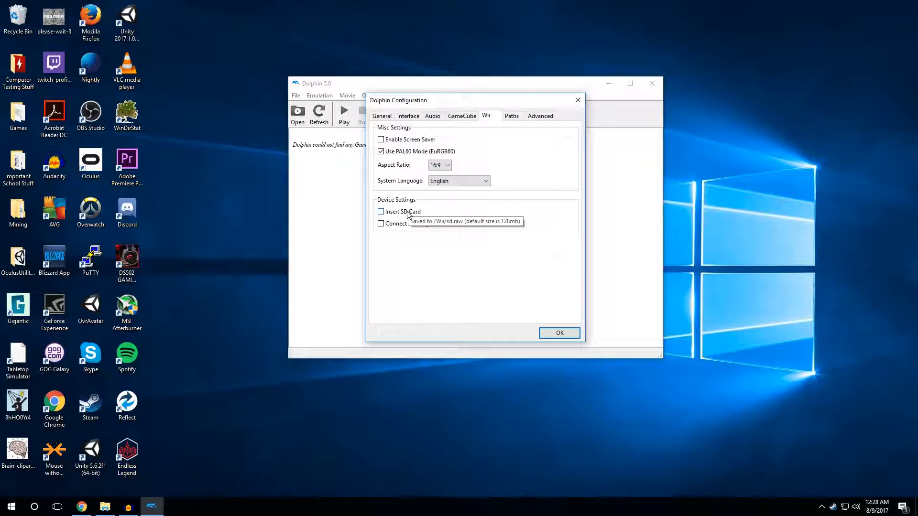
mouse_move(511, 112)
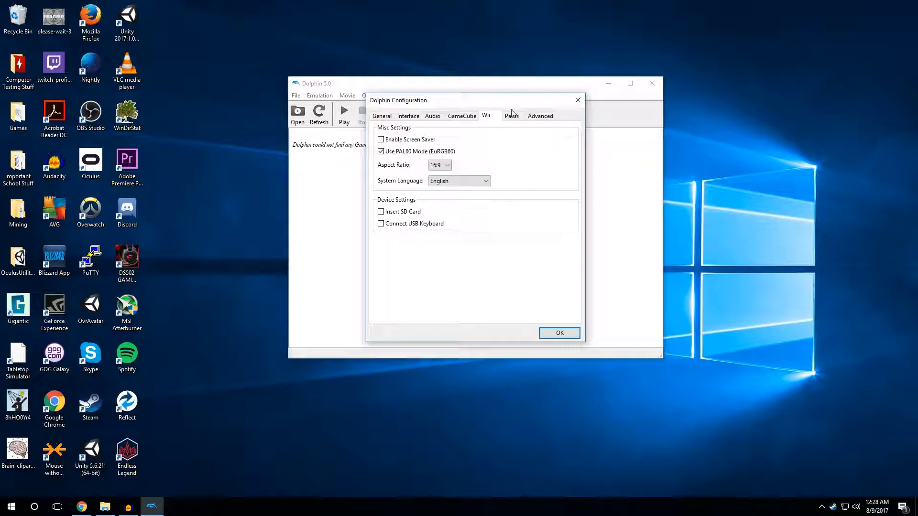
click(511, 115)
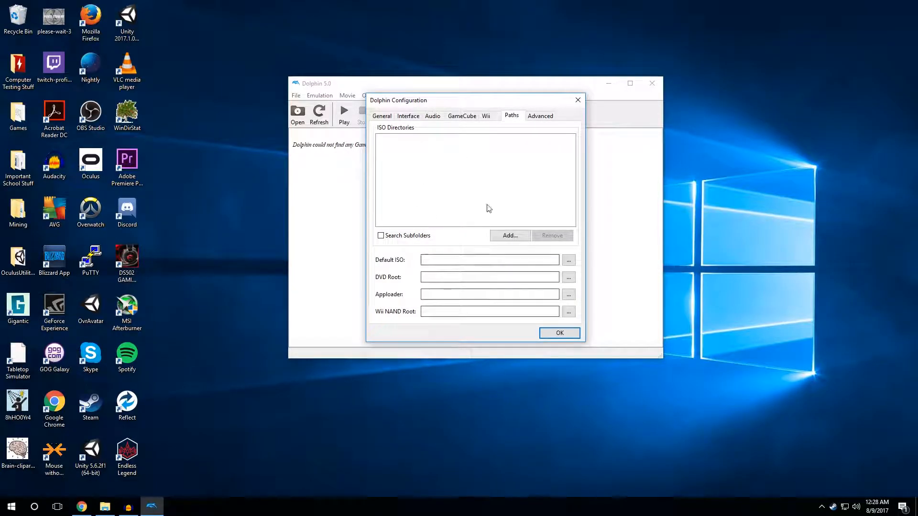
click(540, 115)
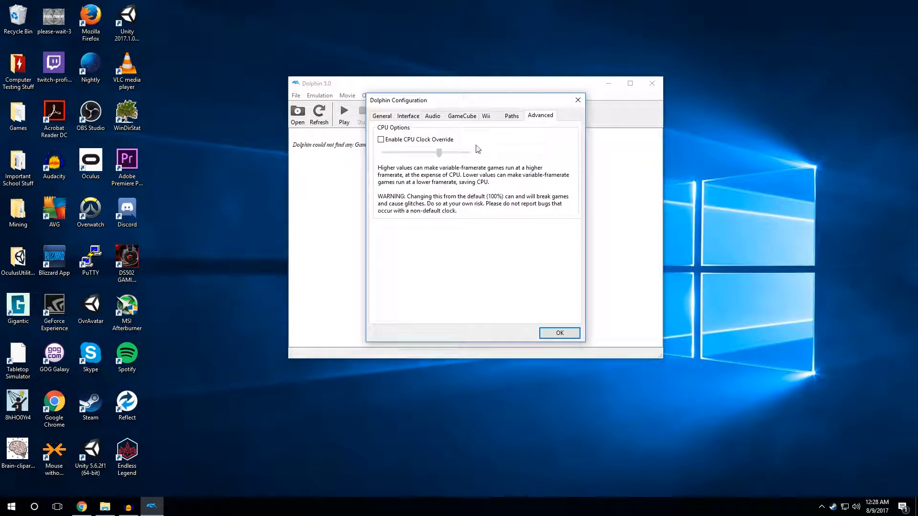
mouse_move(252, 214)
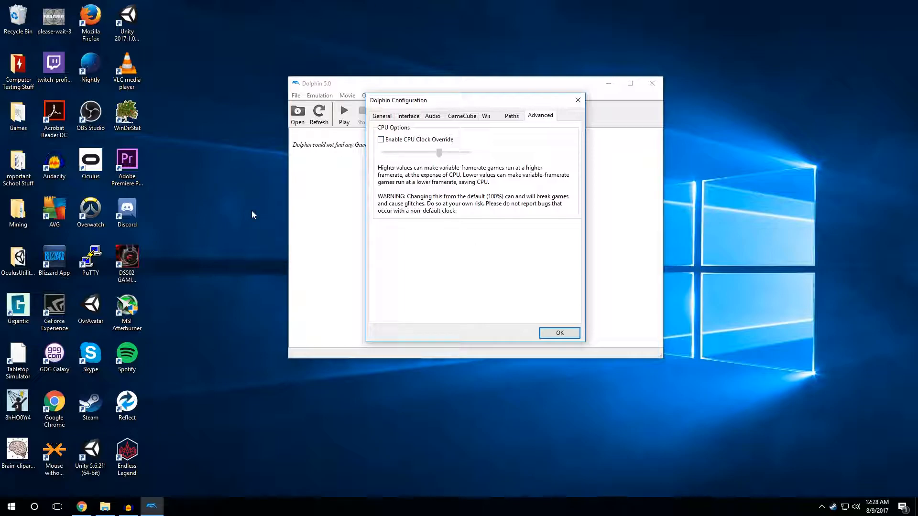
mouse_move(577, 99)
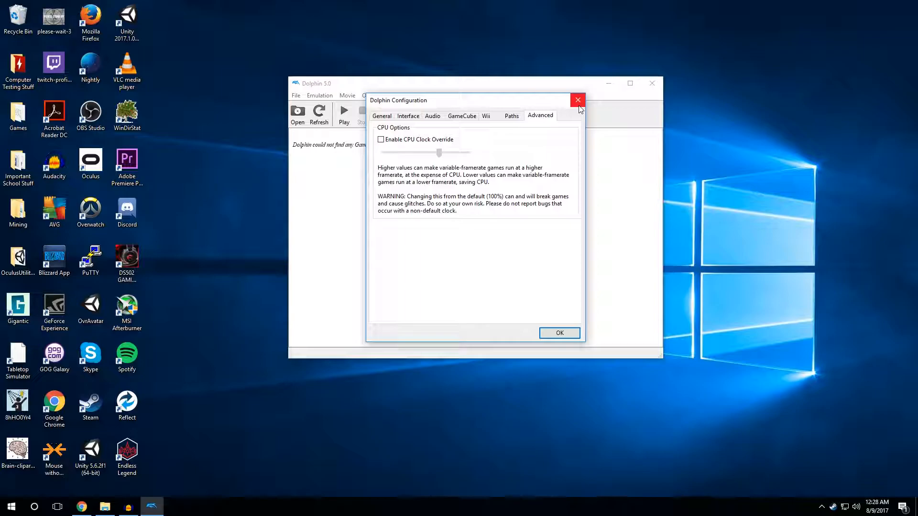
mouse_move(578, 100)
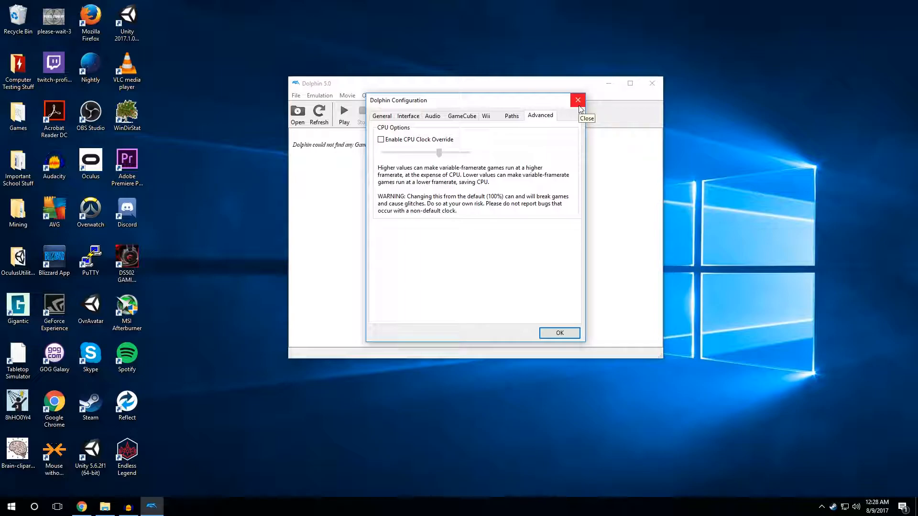
click(578, 100)
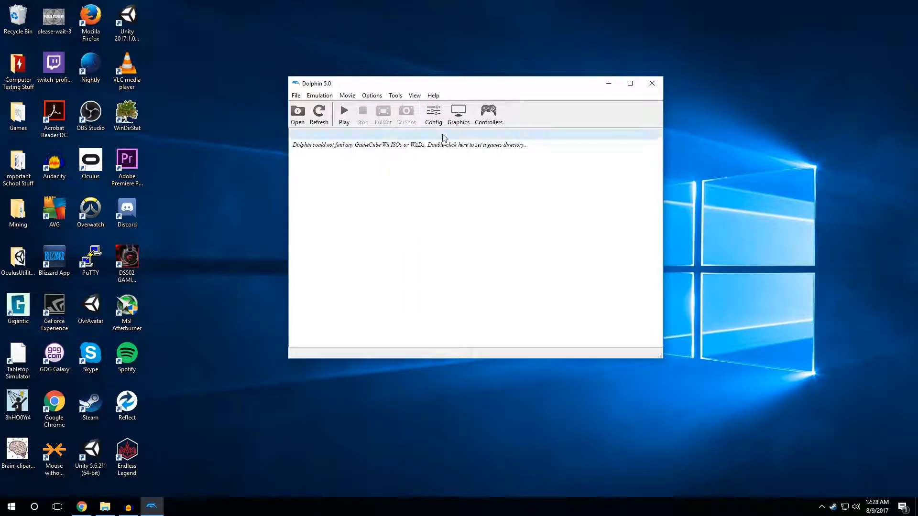
click(458, 115)
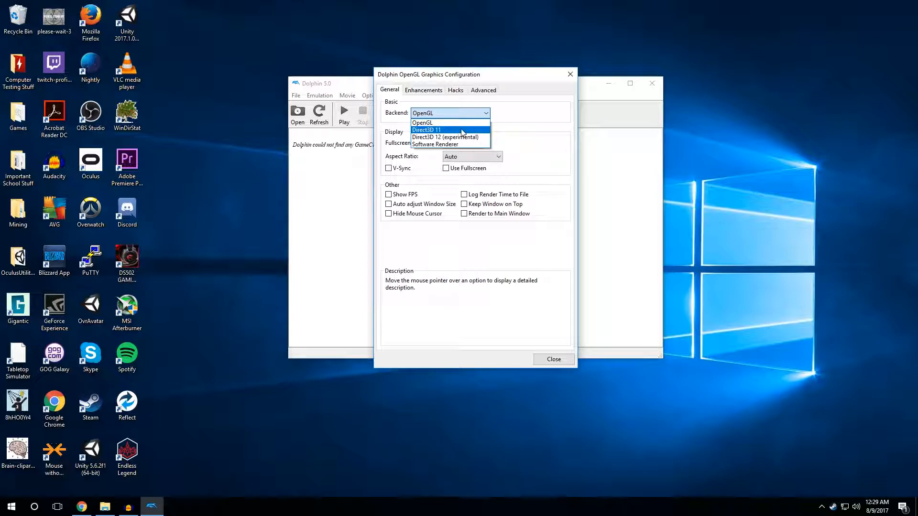
mouse_move(436, 133)
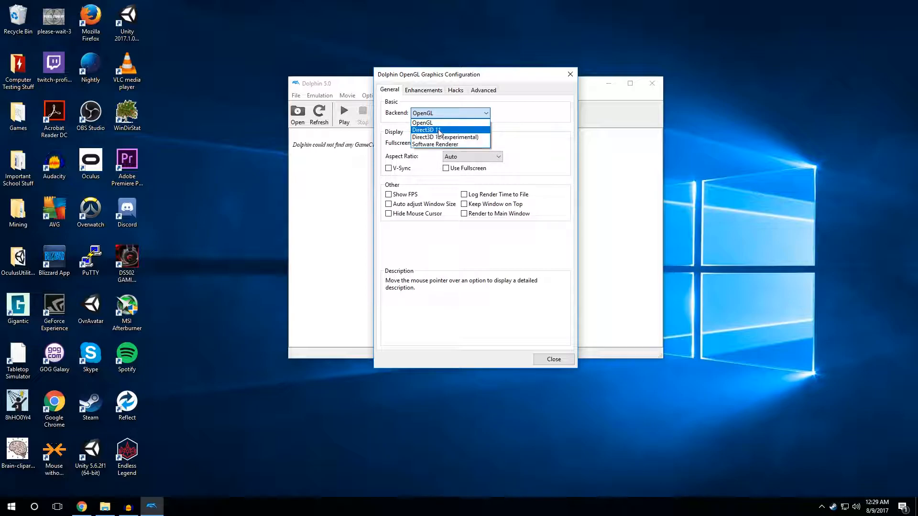
click(423, 122)
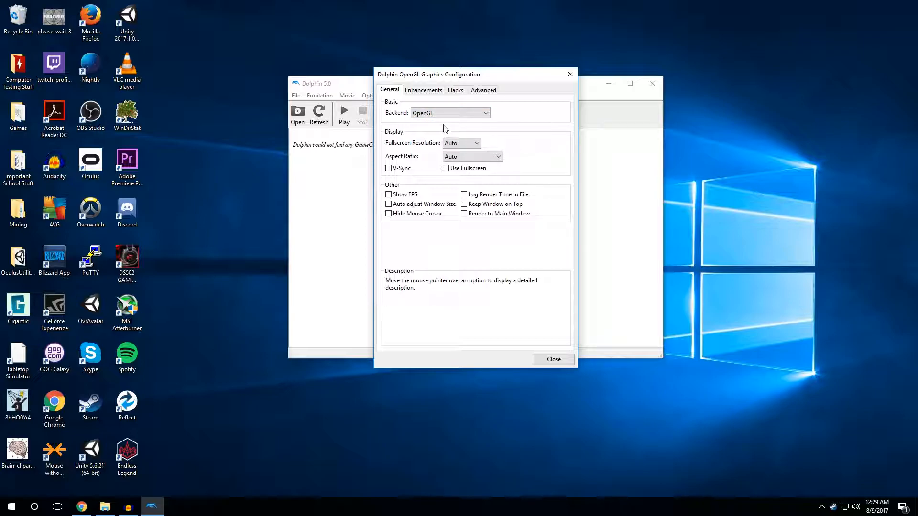
mouse_move(462, 143)
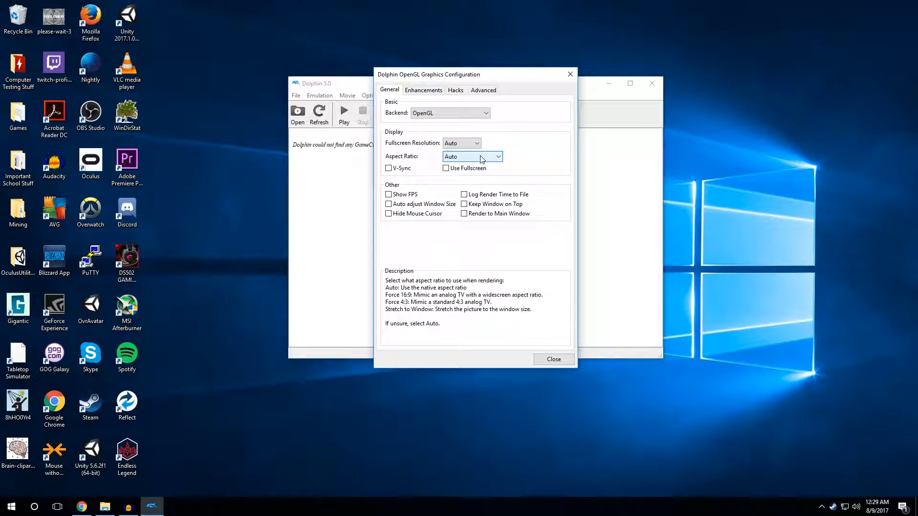
click(462, 143)
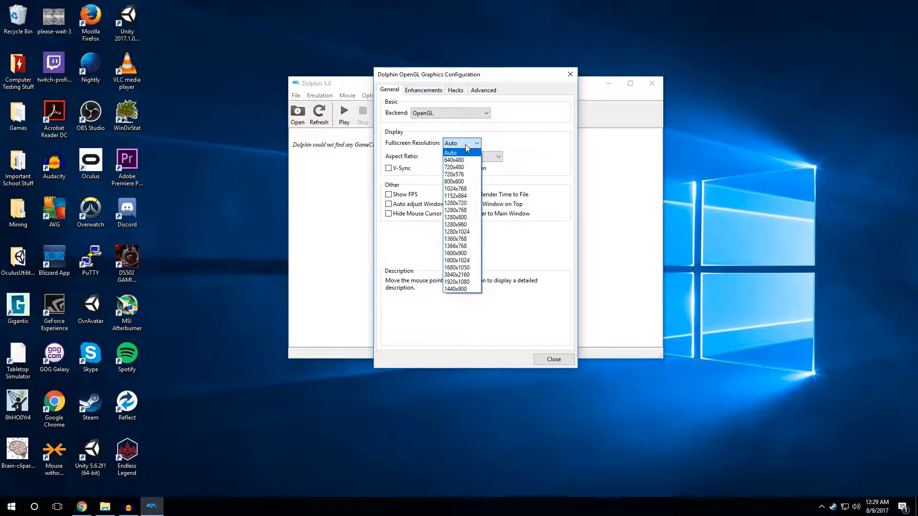
Step: On Enhancements, keep Native resolution, None anti-aliasing and 1x anisotropic filtering
click(423, 90)
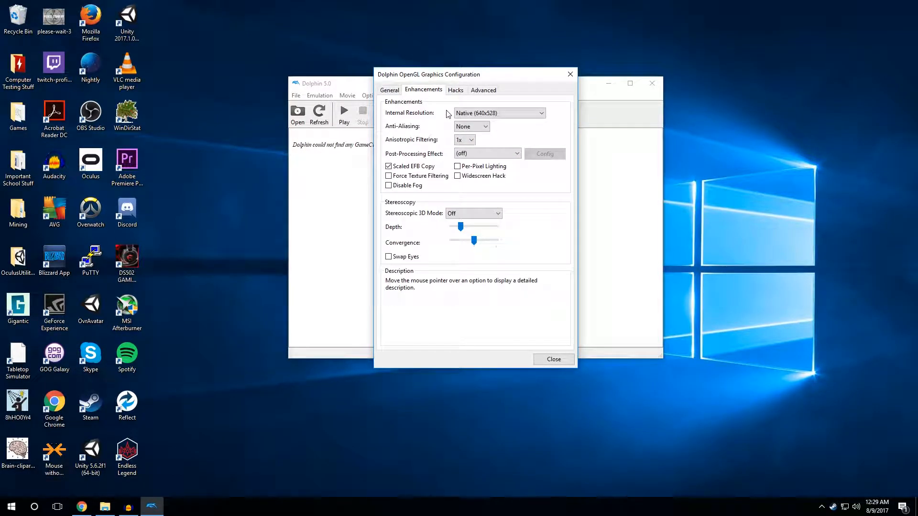
mouse_move(498, 113)
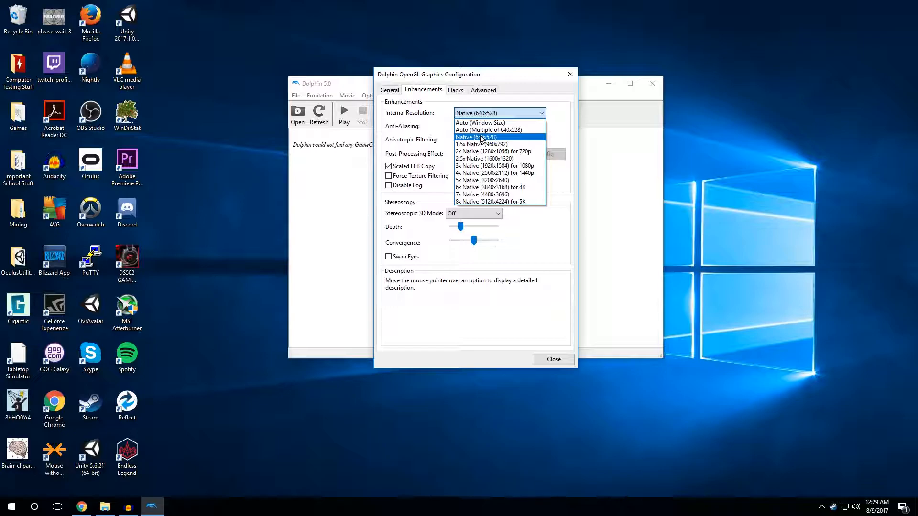
mouse_move(483, 194)
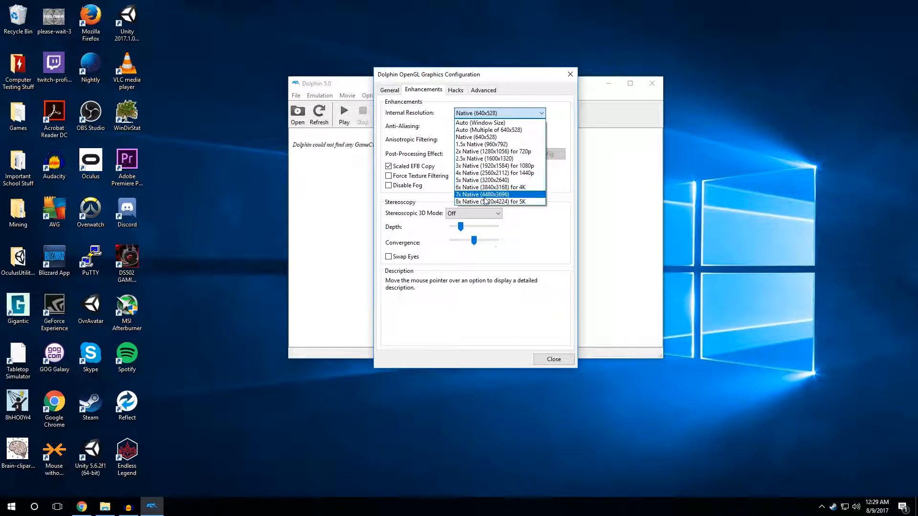
mouse_move(488, 201)
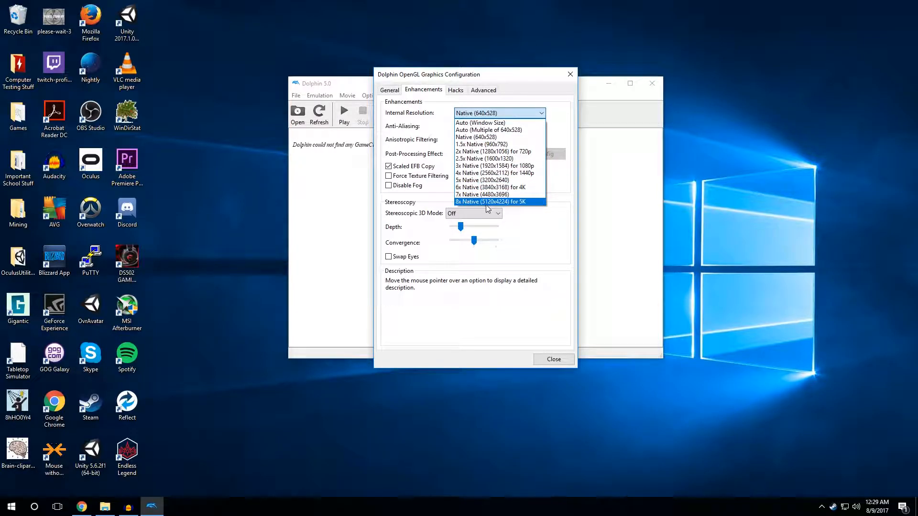
mouse_move(524, 214)
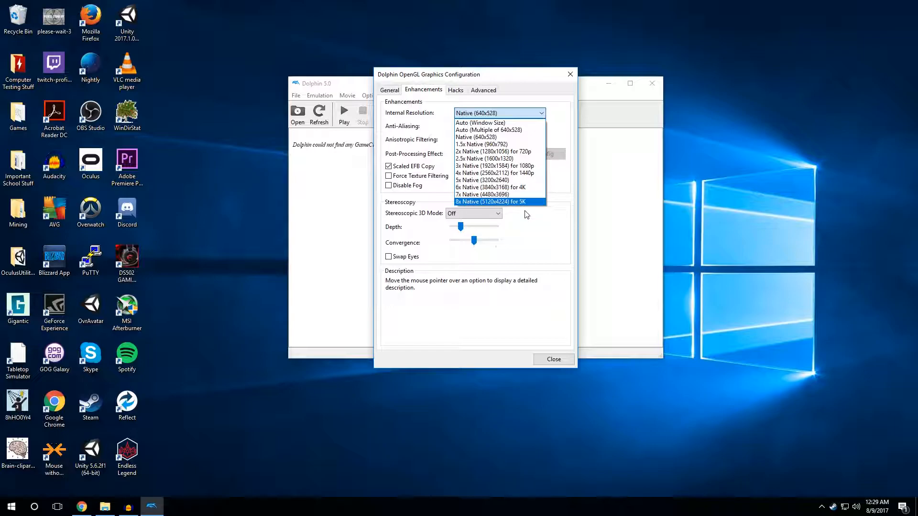
click(476, 137)
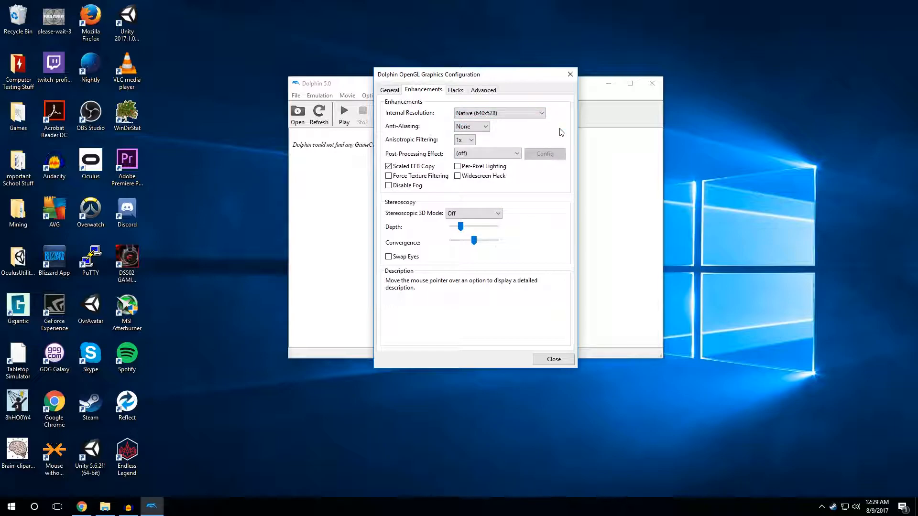
mouse_move(522, 138)
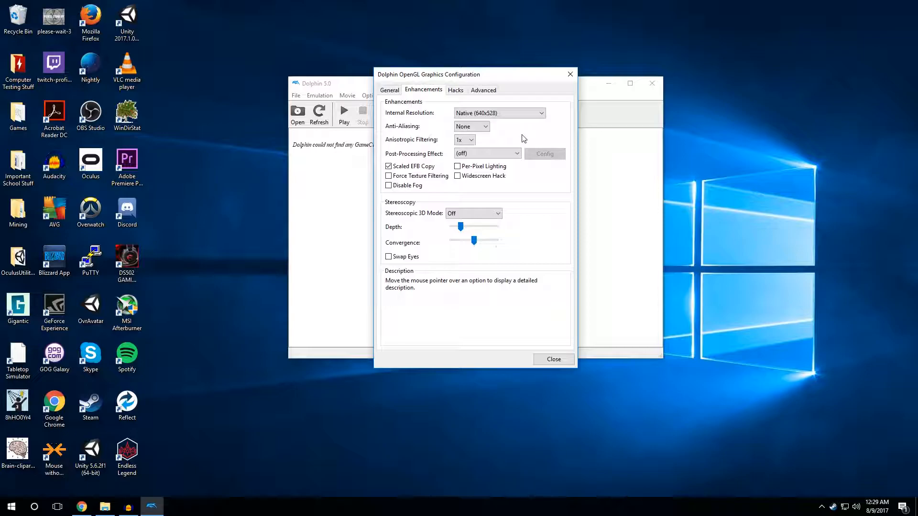
click(471, 127)
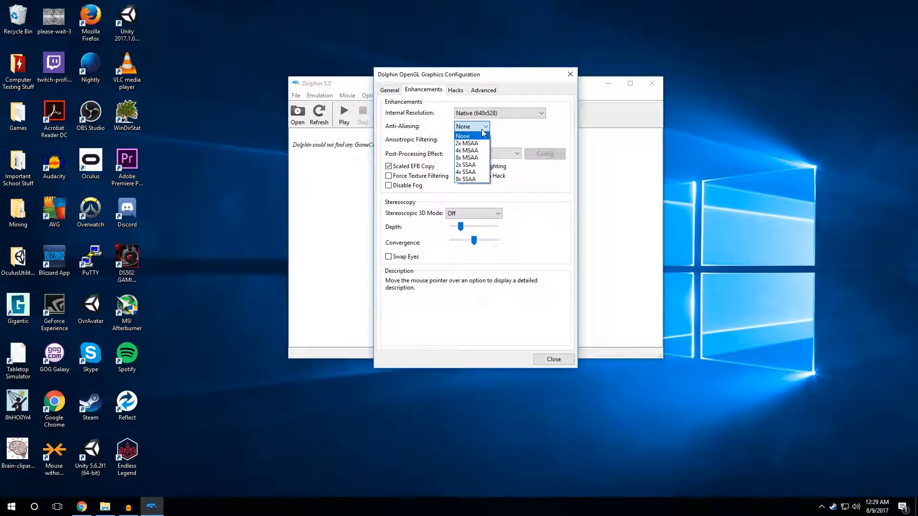
mouse_move(469, 144)
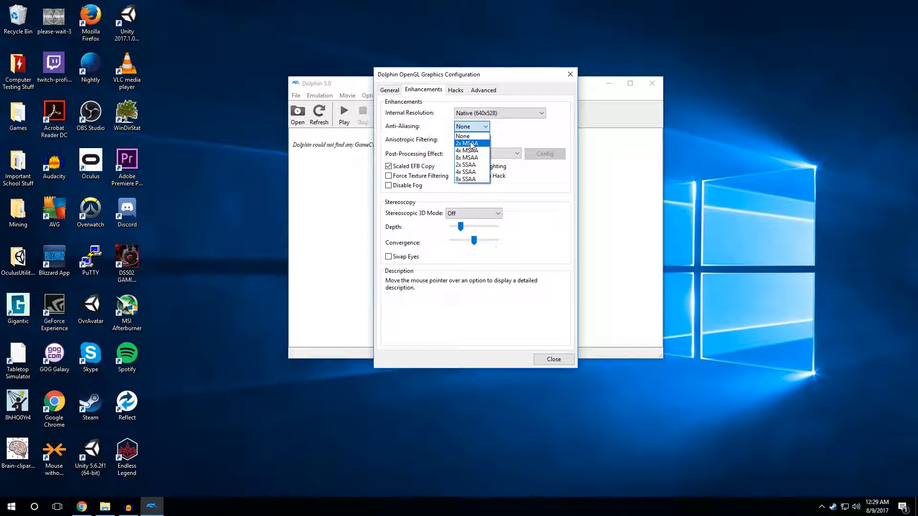
mouse_move(475, 178)
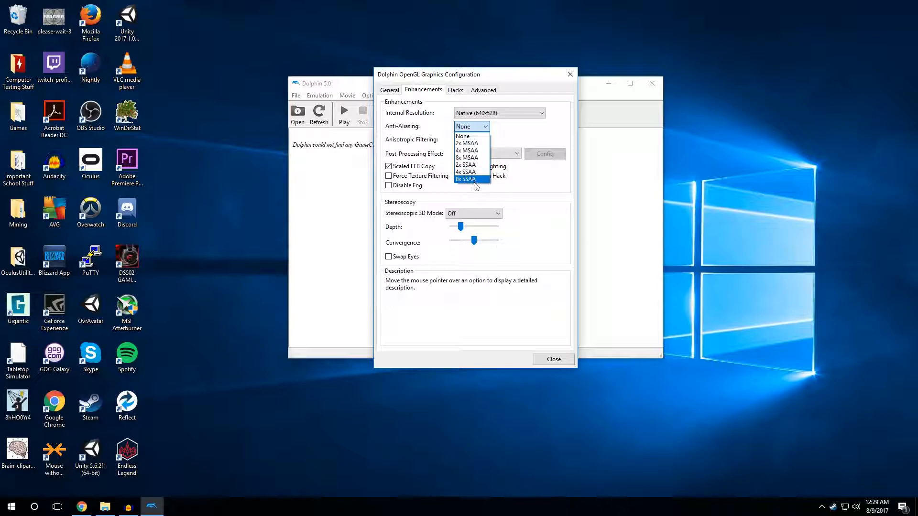
click(462, 126)
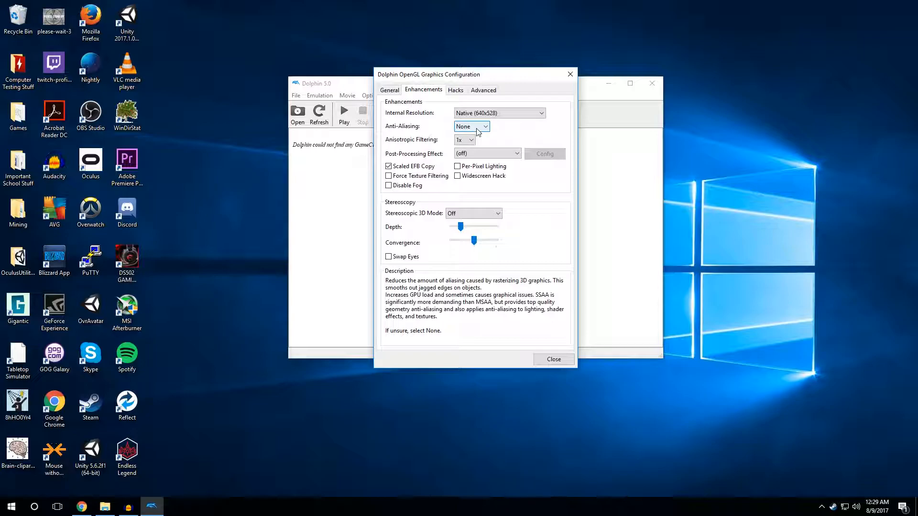
click(464, 139)
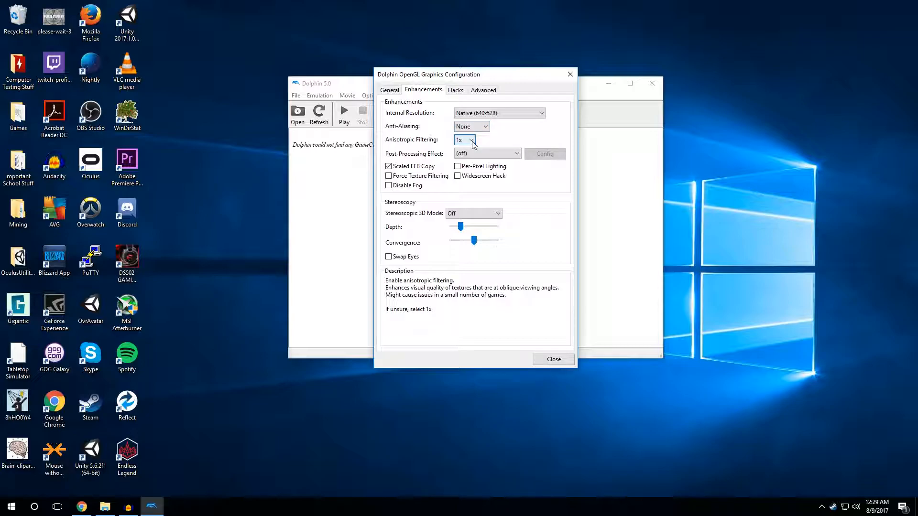
click(465, 141)
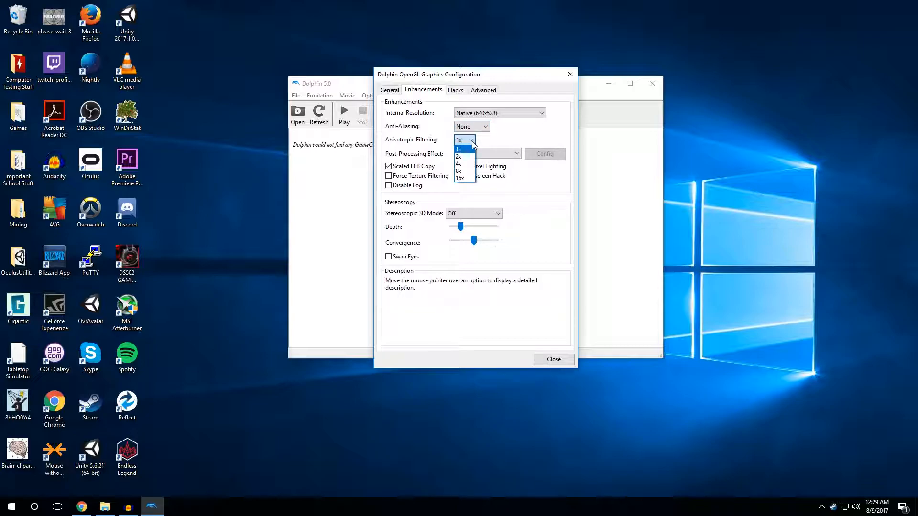
mouse_move(459, 157)
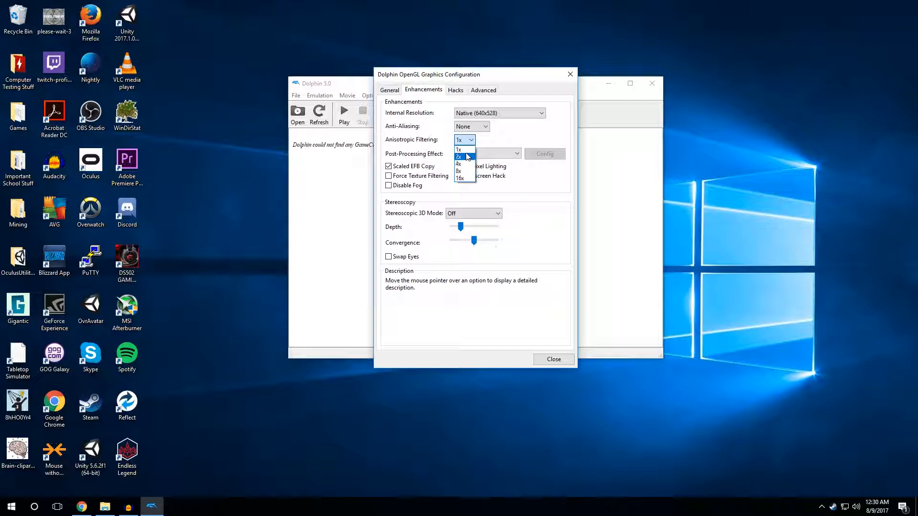
click(461, 149)
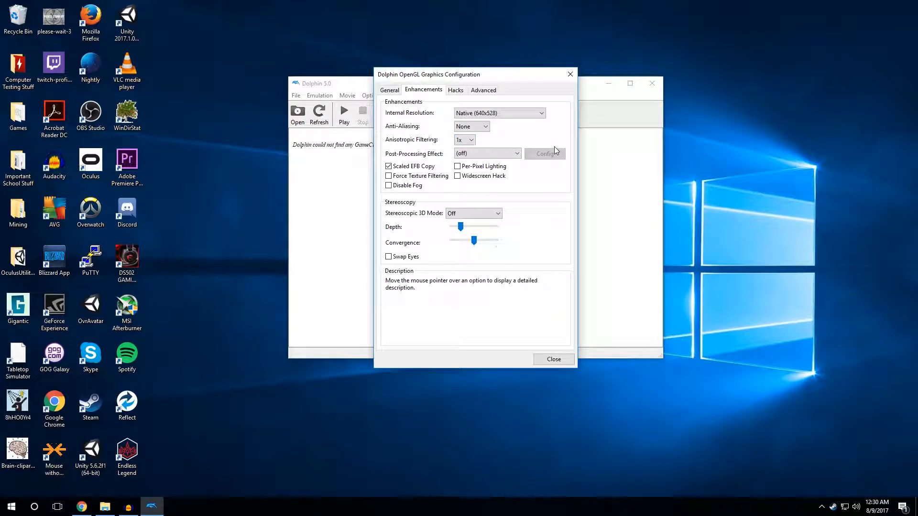
mouse_move(471, 126)
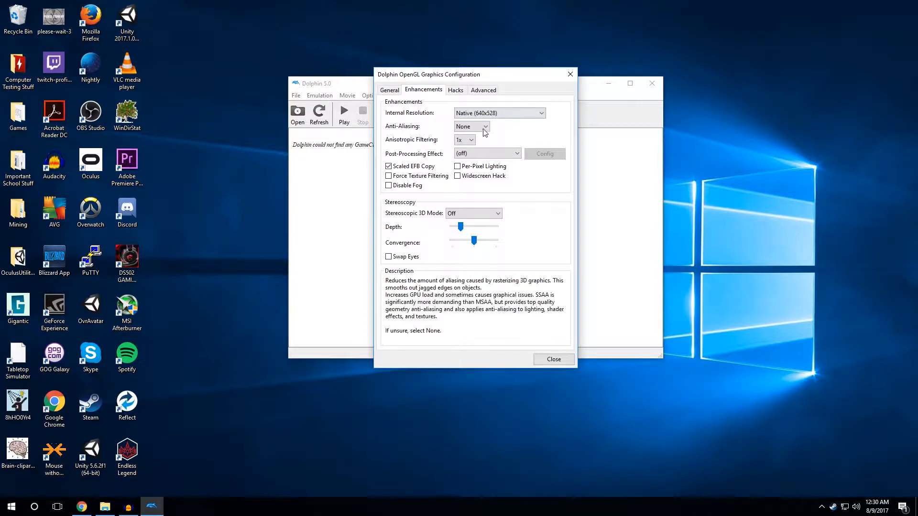
mouse_move(464, 139)
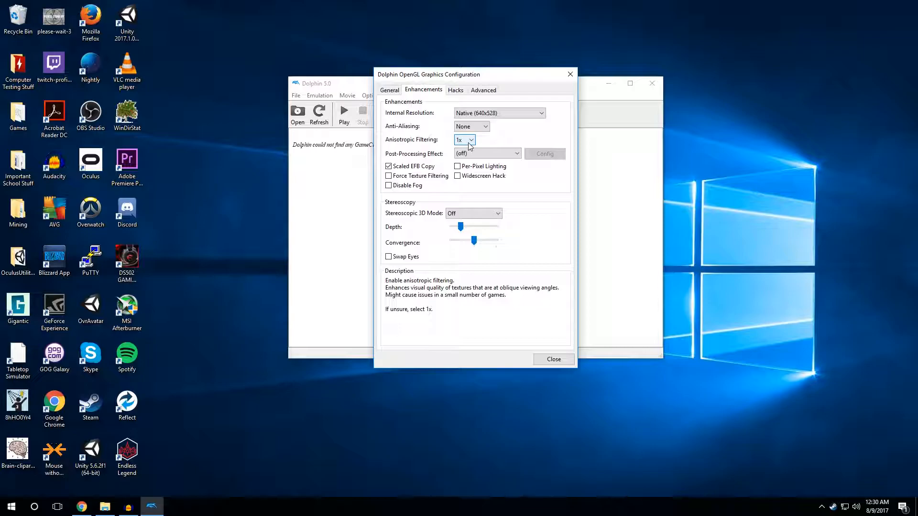
mouse_move(490, 174)
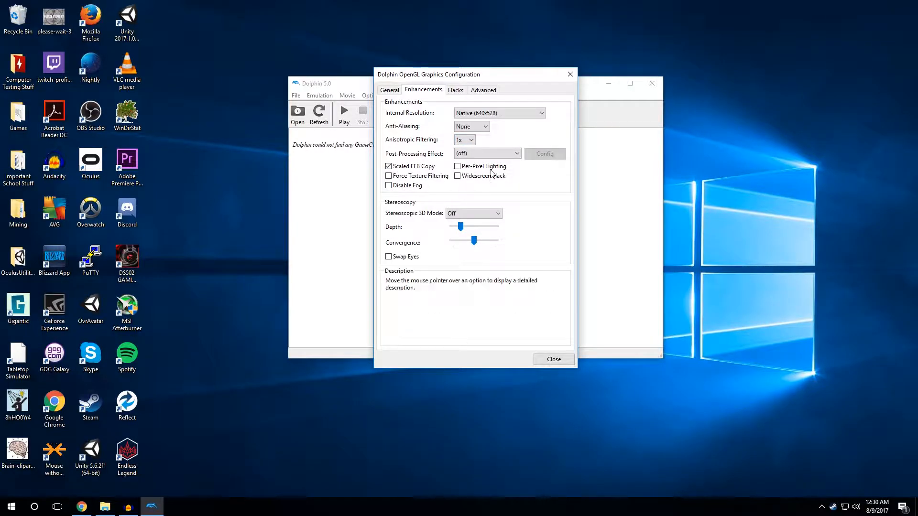
mouse_move(501, 205)
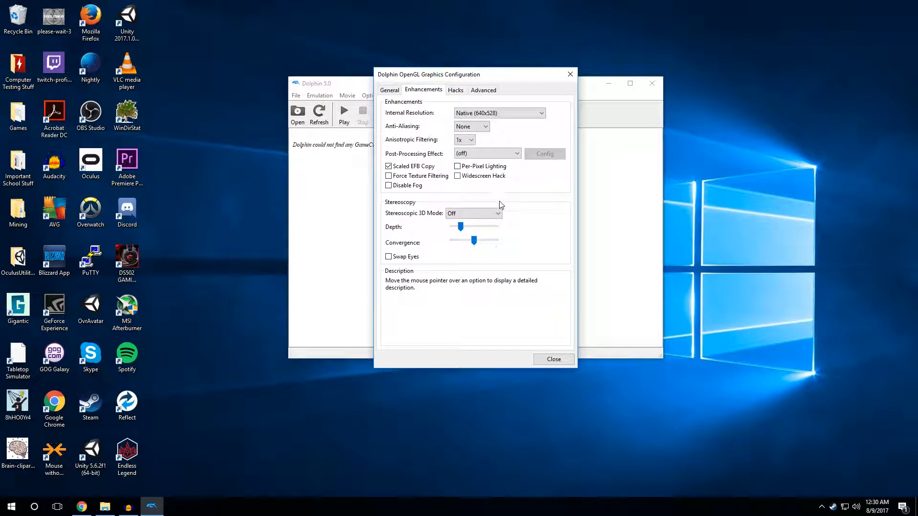
mouse_move(448, 268)
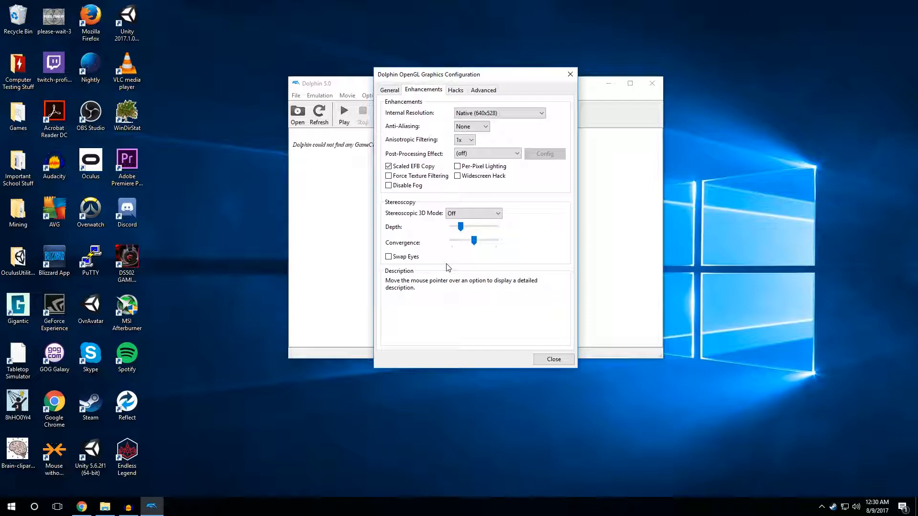
mouse_move(493, 259)
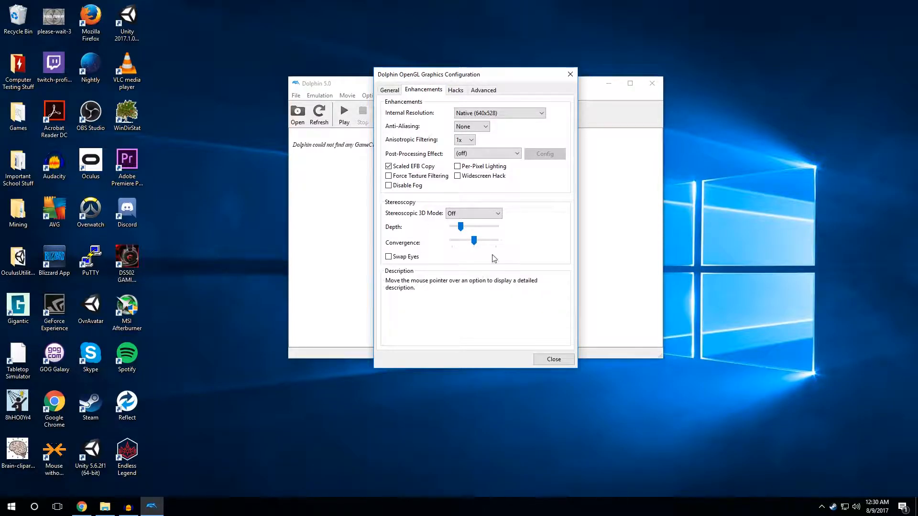
Step: View the Hacks and Advanced graphics pages, then close the graphics configuration
click(456, 90)
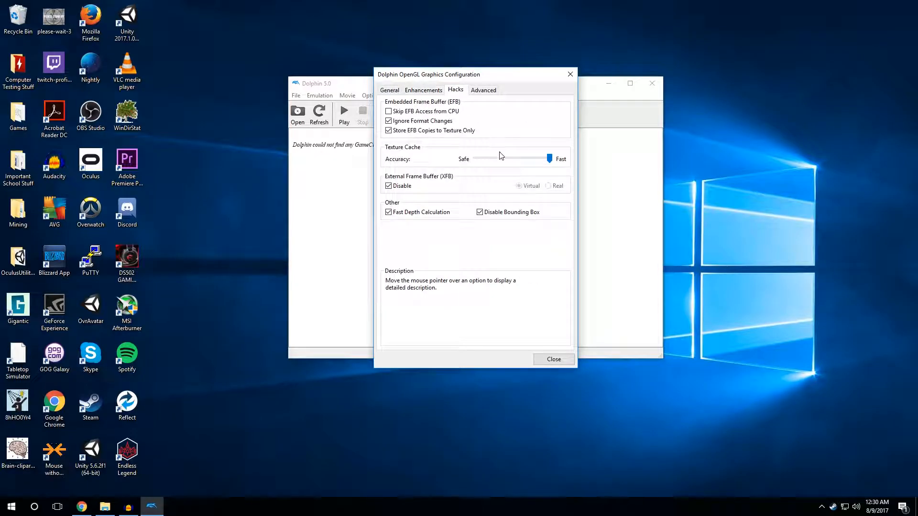
mouse_move(493, 270)
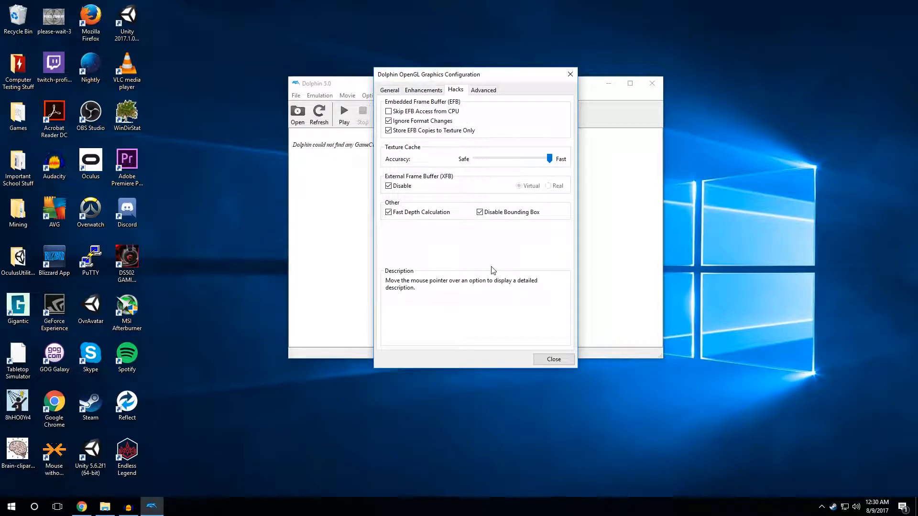
mouse_move(534, 197)
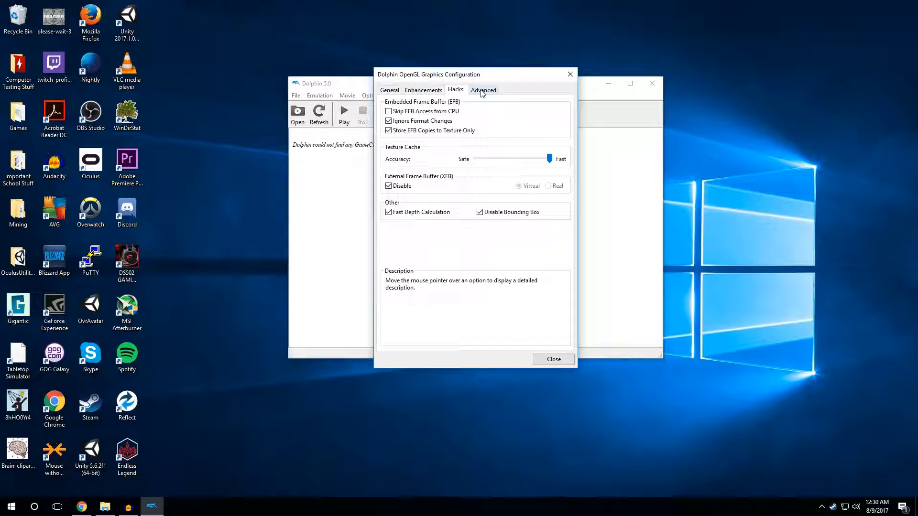
click(483, 90)
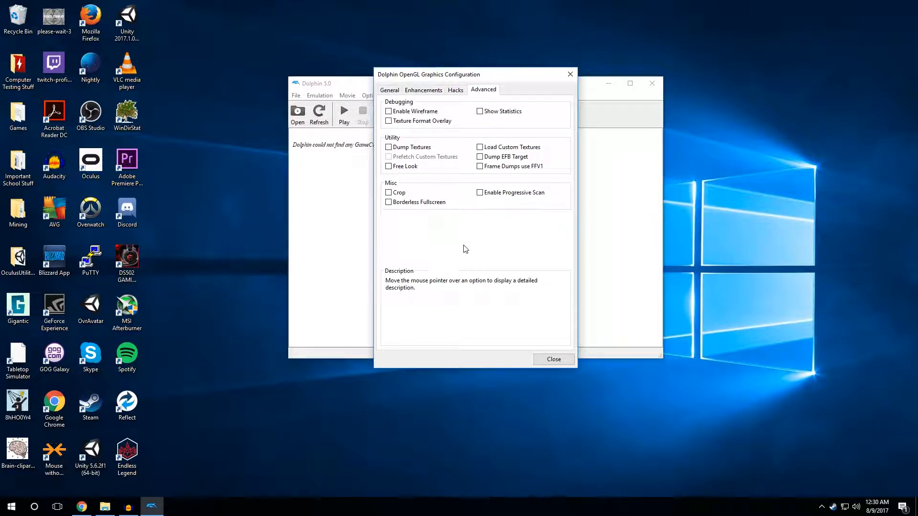
mouse_move(532, 196)
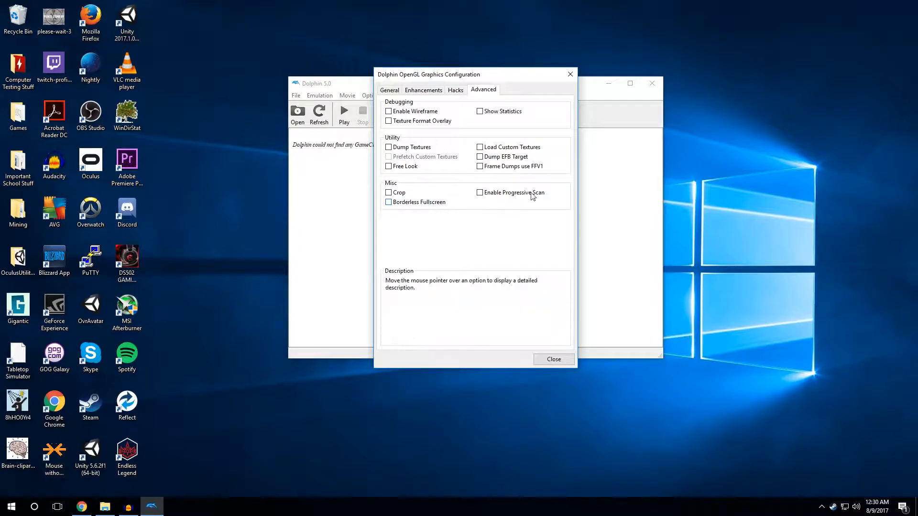
click(553, 359)
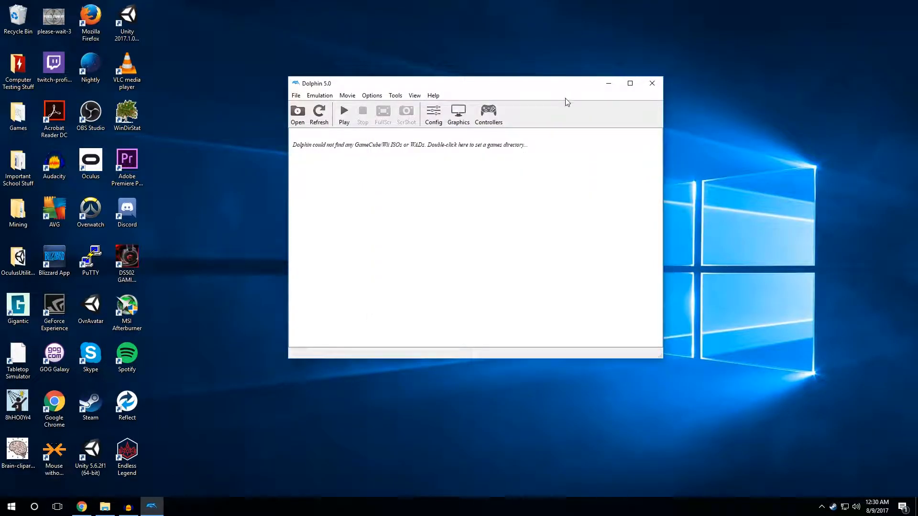
Step: Open Dolphin Controller Configuration from the Controllers toolbar button
click(488, 114)
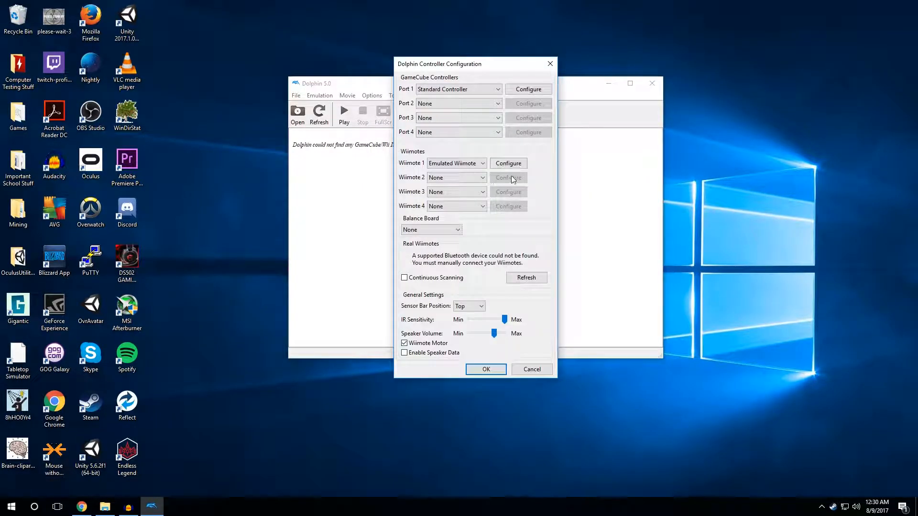
mouse_move(408, 186)
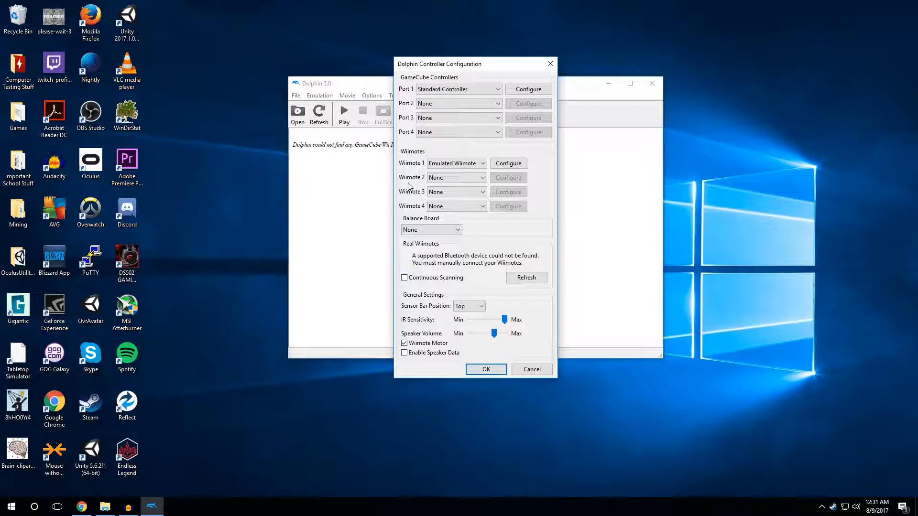
mouse_move(544, 80)
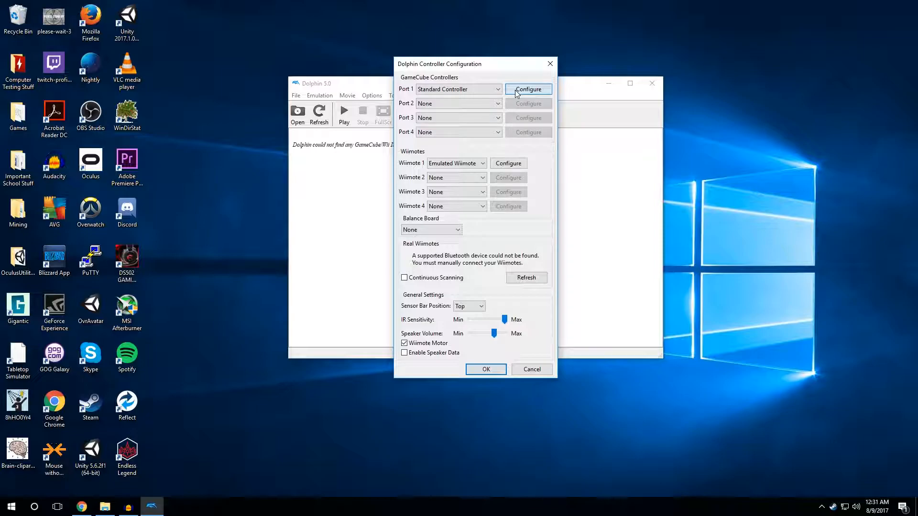
Step: Map Port 1's GameCube controller to XInput/0/Gamepad and rebind button A to a gamepad press
click(528, 88)
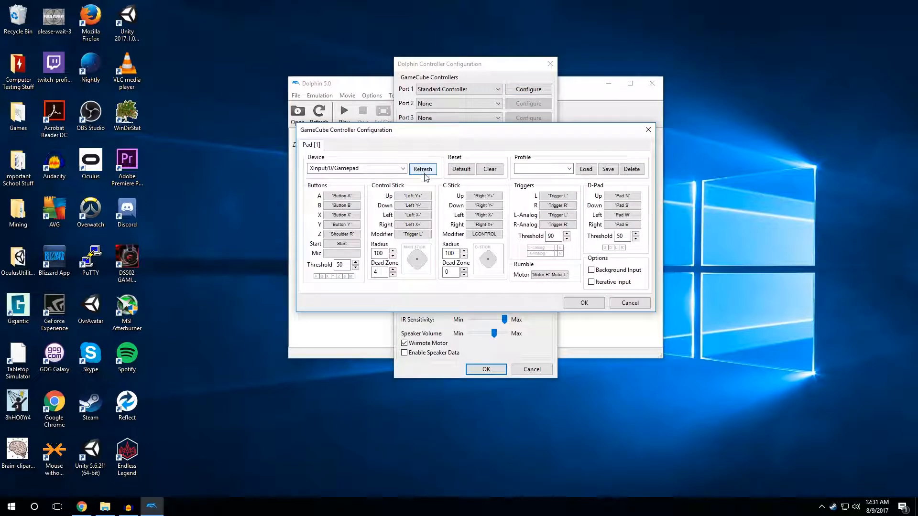
click(402, 169)
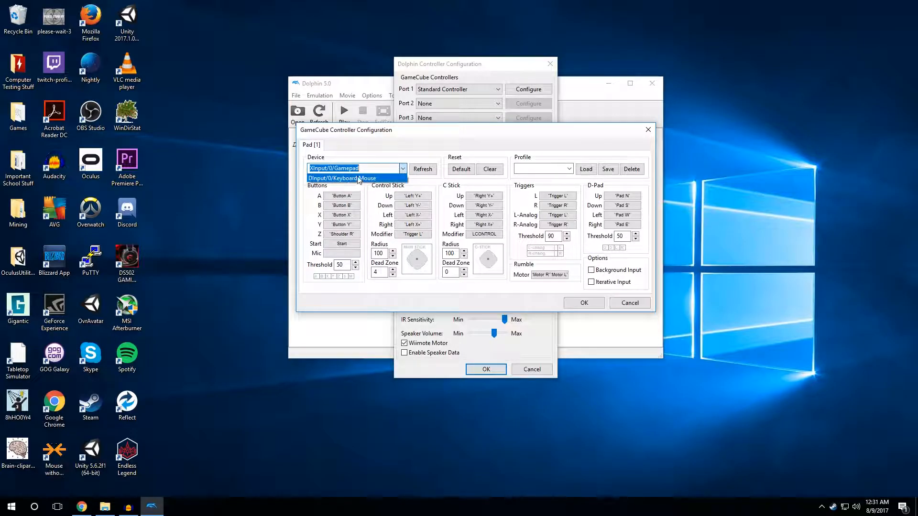
click(334, 168)
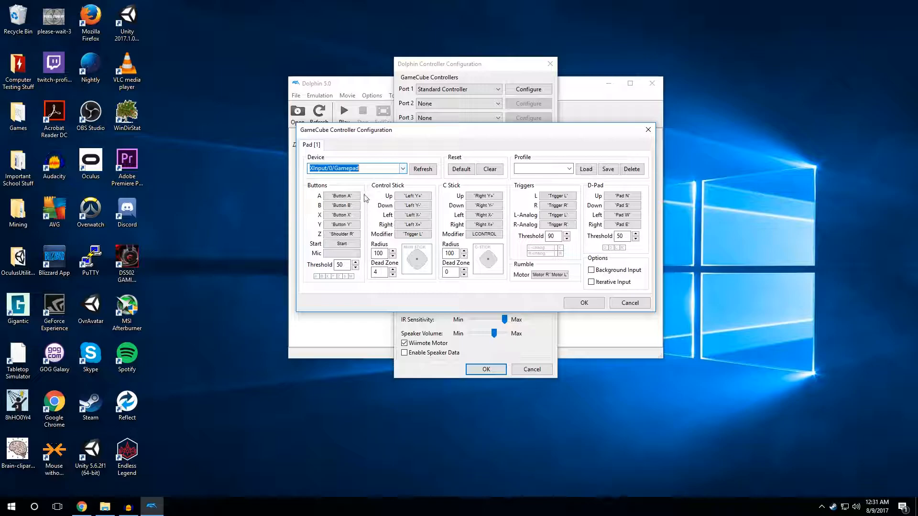
mouse_move(390, 310)
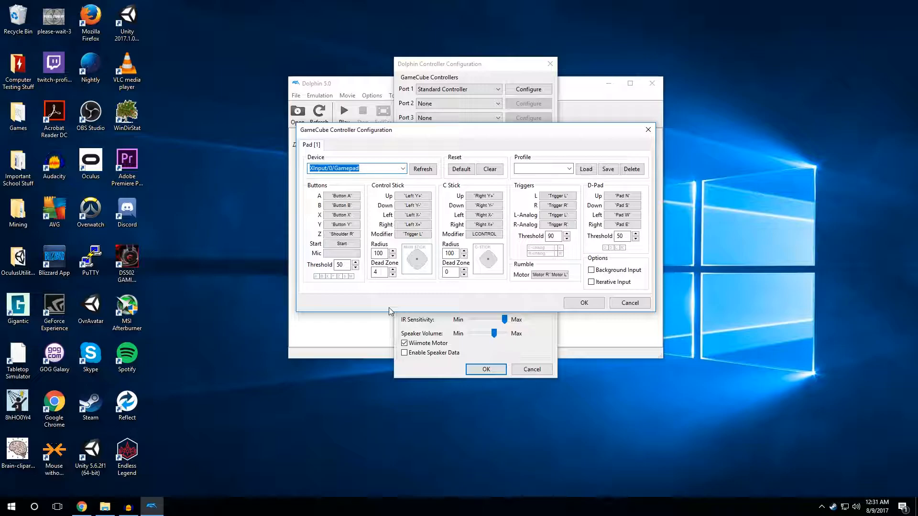
mouse_move(397, 313)
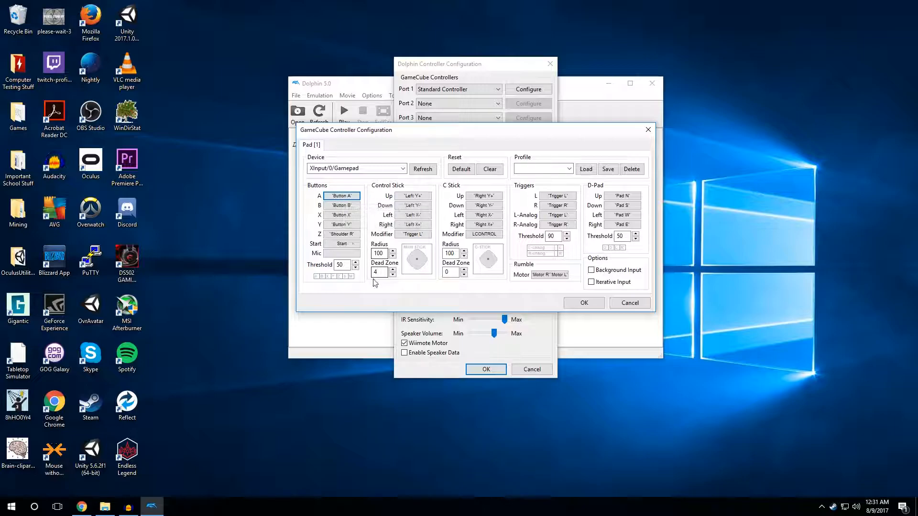
click(341, 224)
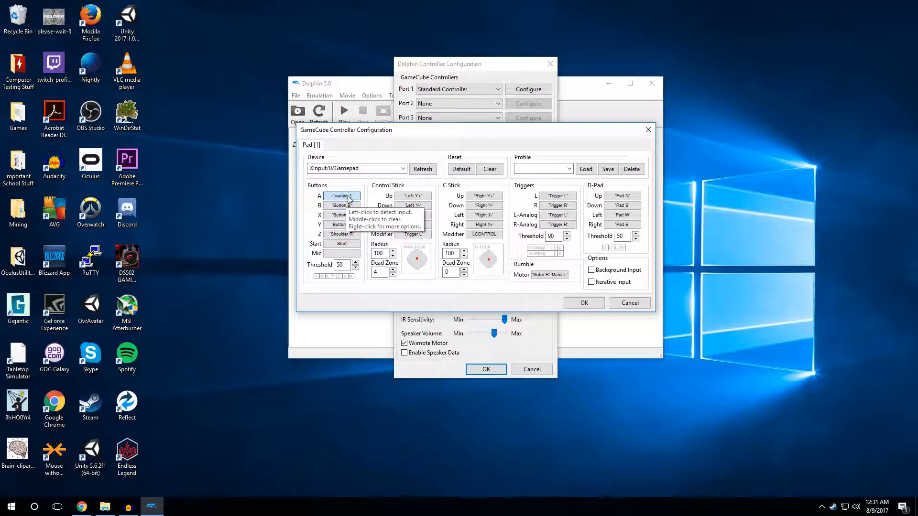
click(341, 196)
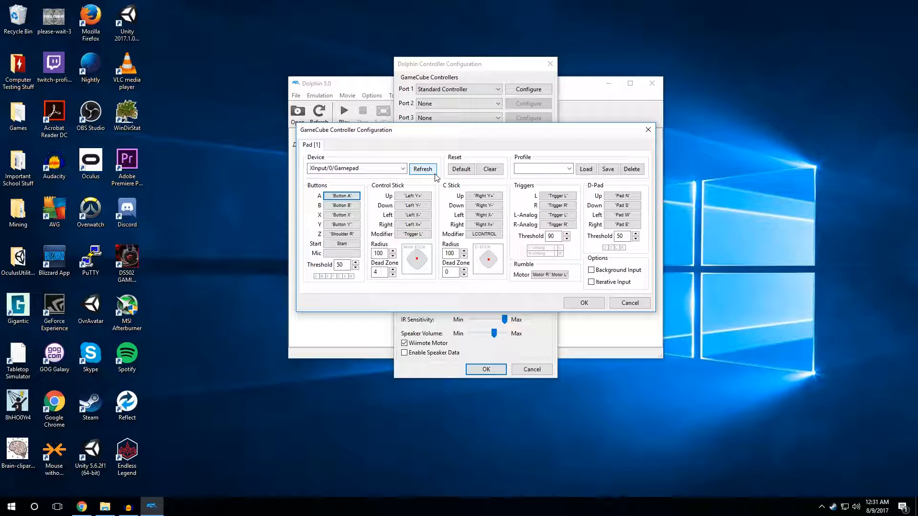
mouse_move(341, 196)
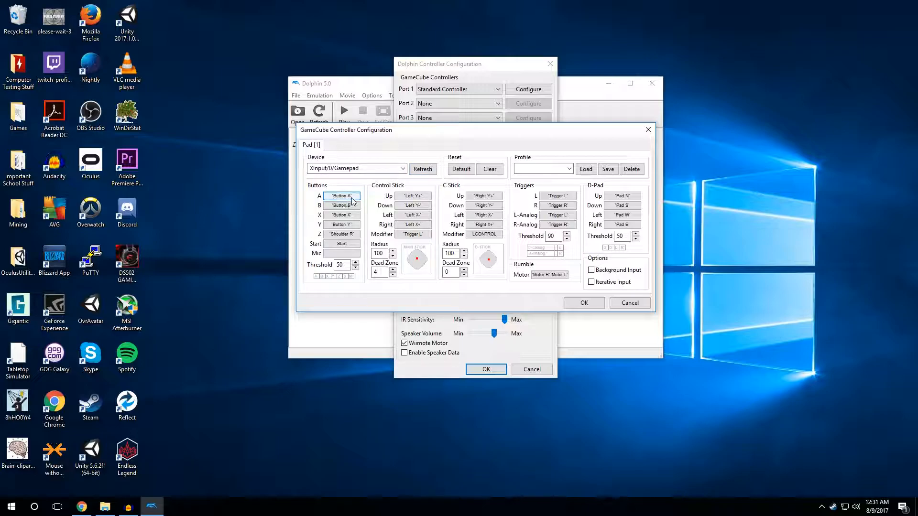
mouse_move(342, 196)
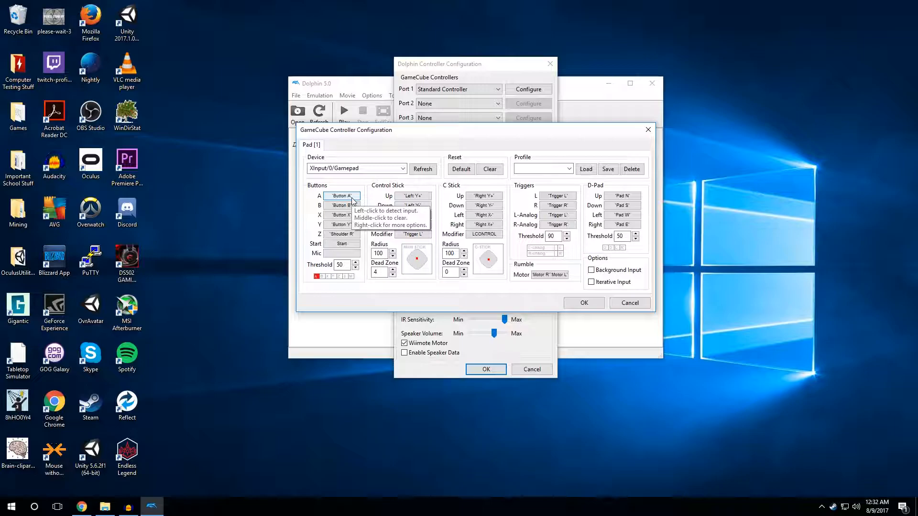
mouse_move(281, 184)
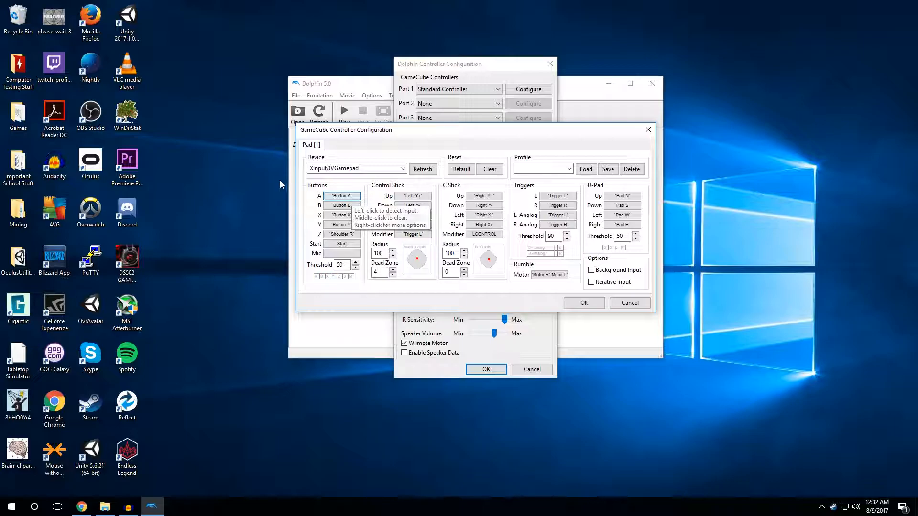
mouse_move(317, 288)
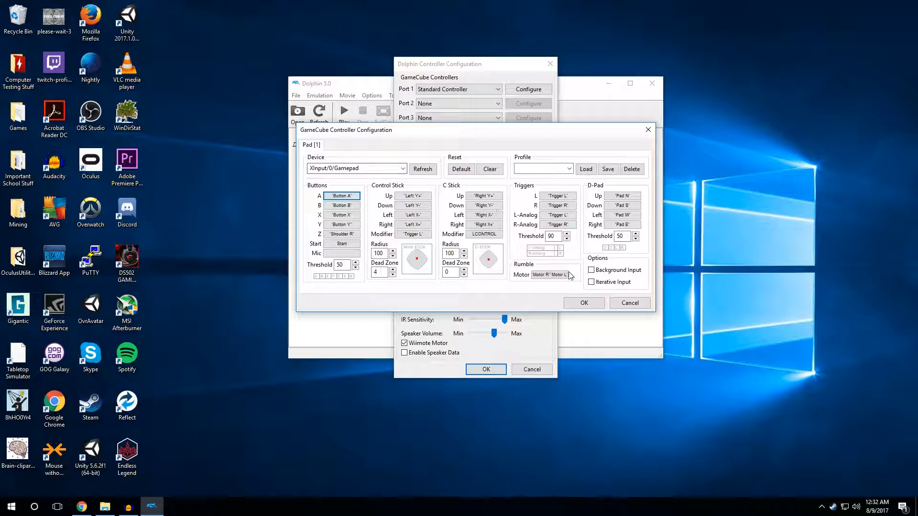
mouse_move(548, 274)
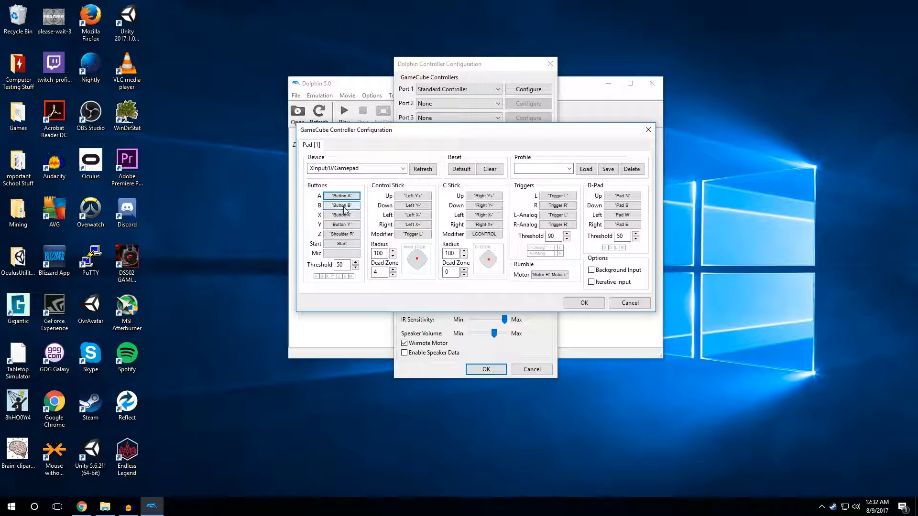
mouse_move(341, 206)
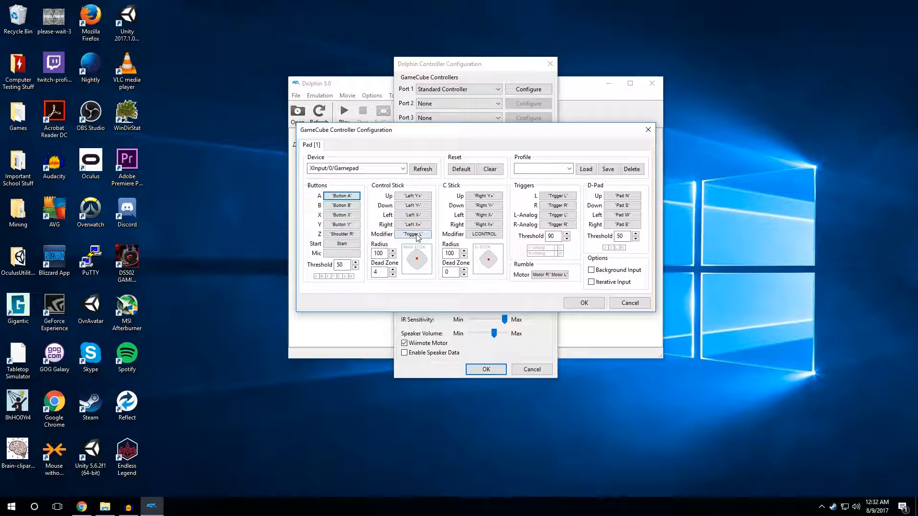
Step: Bind the Control Stick Modifier to Trigger L
click(413, 234)
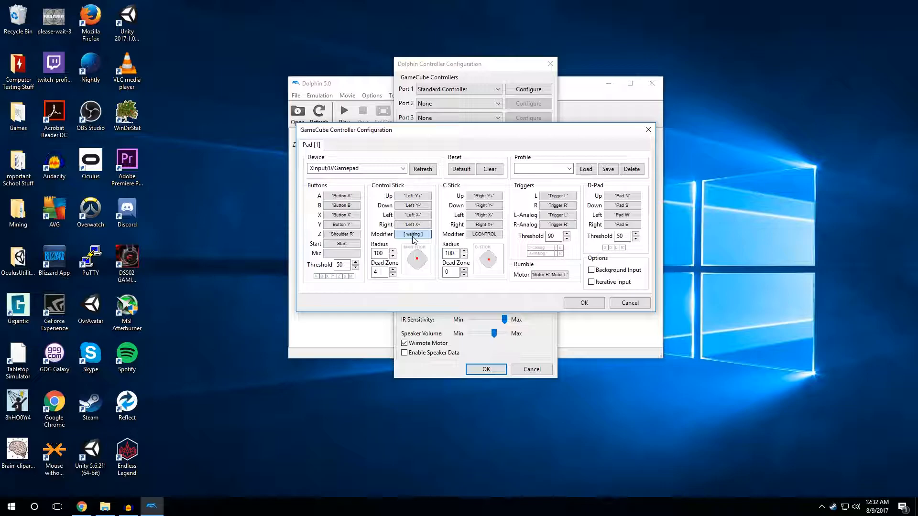
click(412, 233)
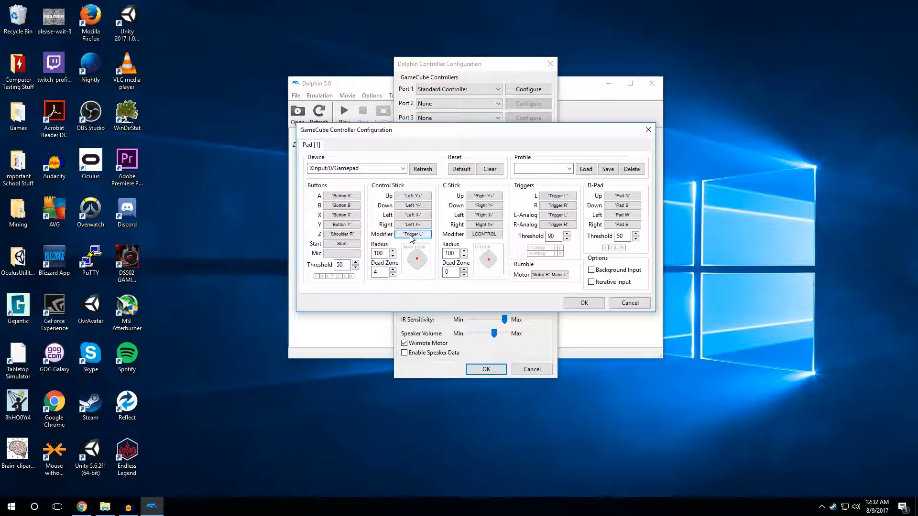
mouse_move(345, 253)
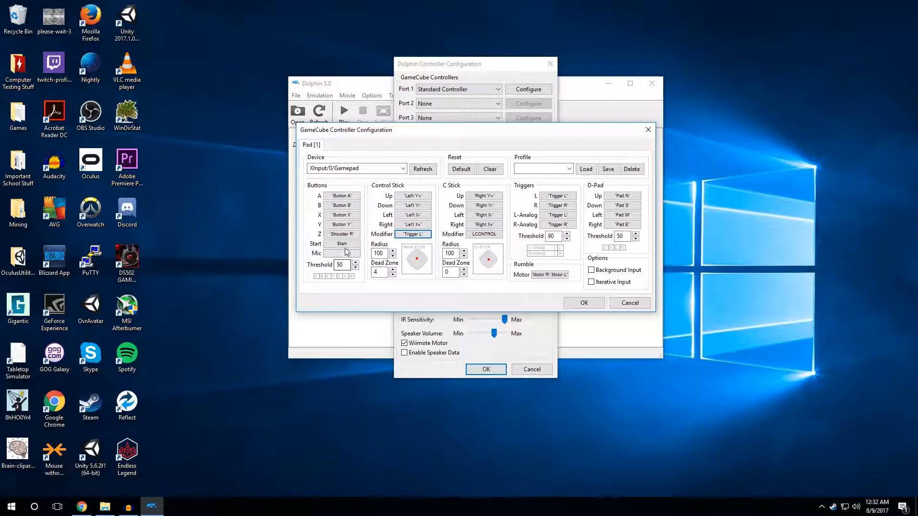
mouse_move(345, 243)
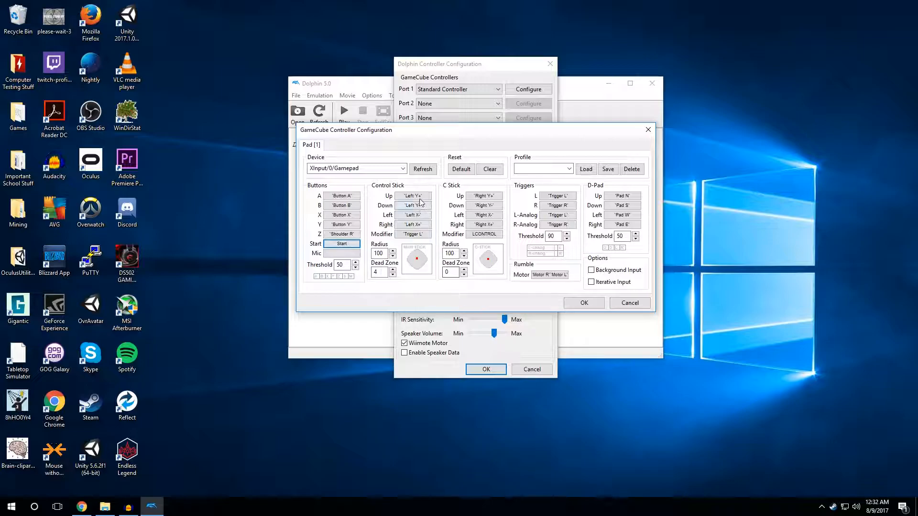
mouse_move(413, 196)
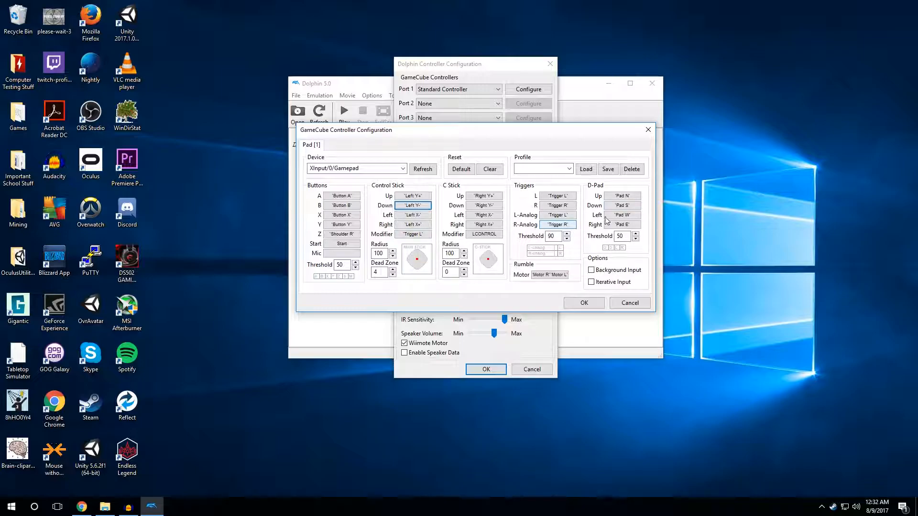
mouse_move(556, 225)
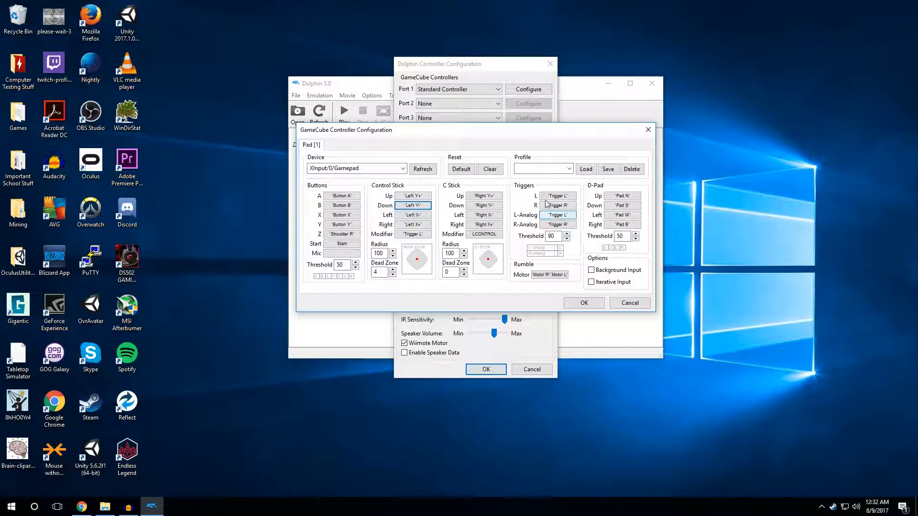
mouse_move(557, 225)
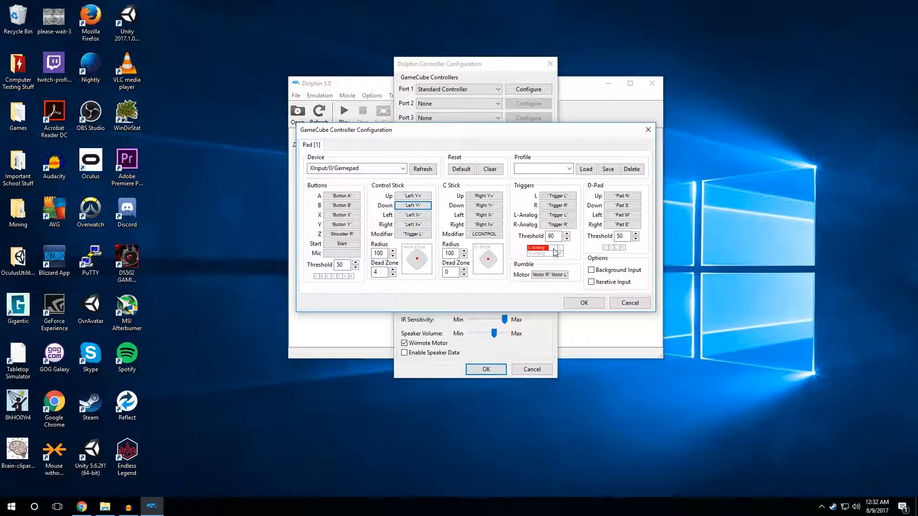
click(566, 238)
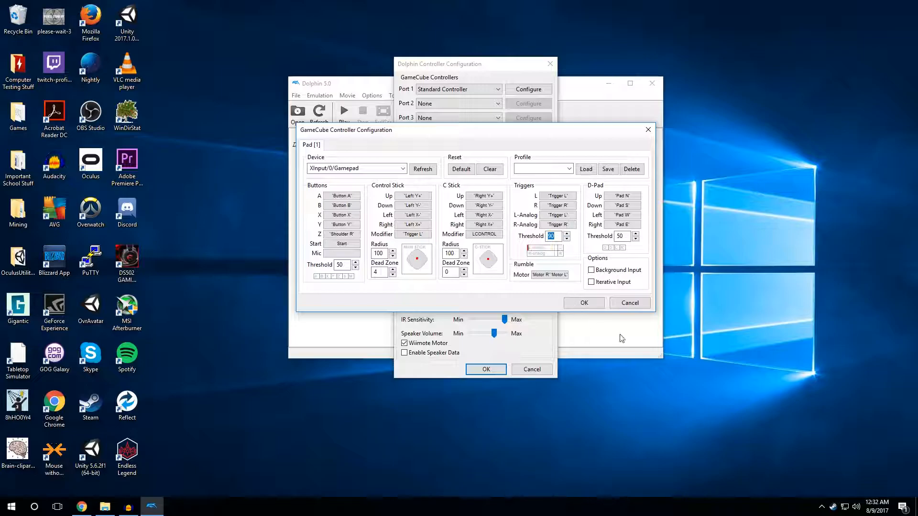
mouse_move(618, 347)
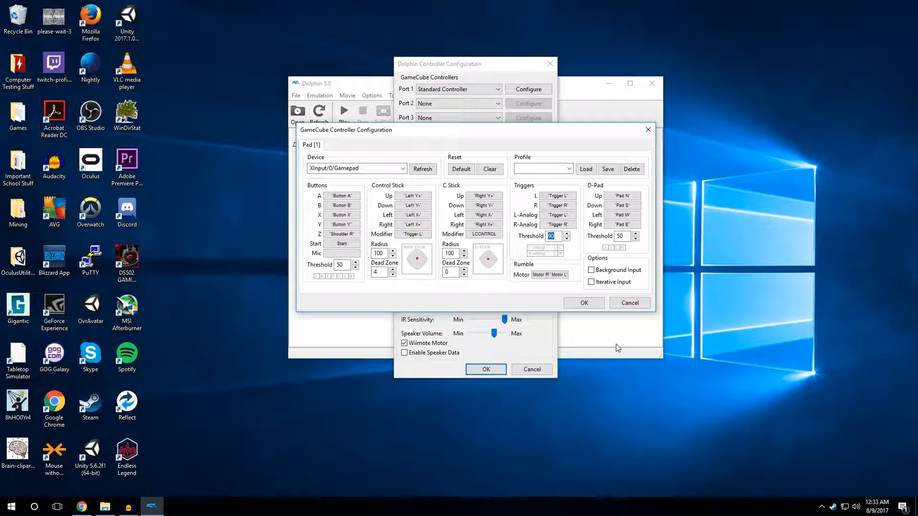
click(538, 247)
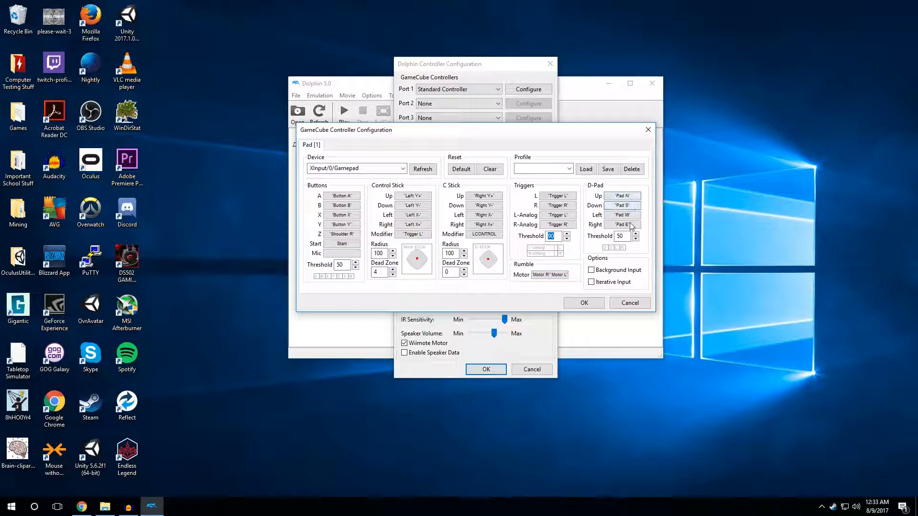
mouse_move(620, 205)
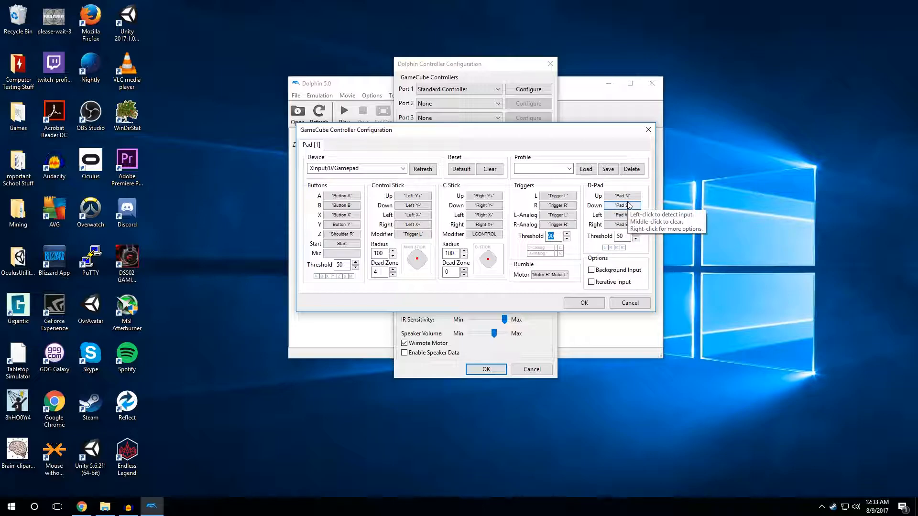
Step: Bind D-Pad Up to Pad N, keep Triggers Threshold at 90, and confirm the pad mapping
click(621, 196)
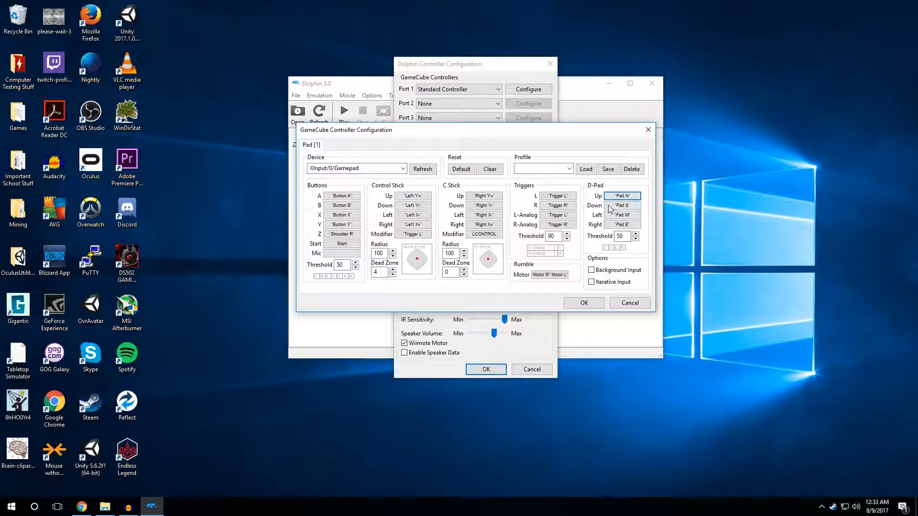
mouse_move(585, 198)
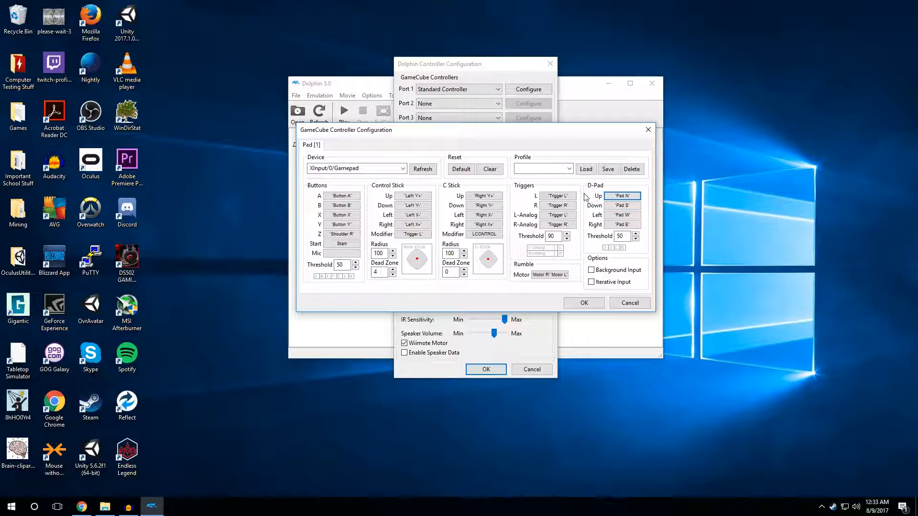
mouse_move(571, 191)
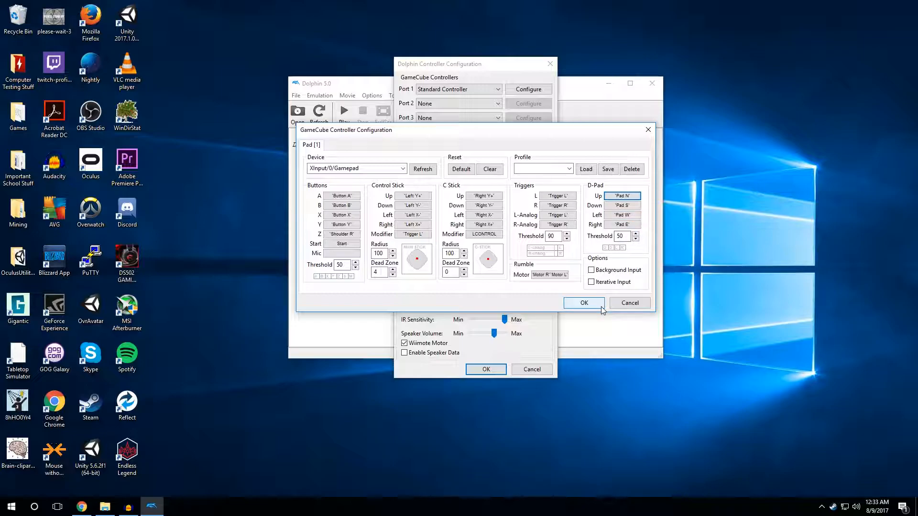
click(584, 302)
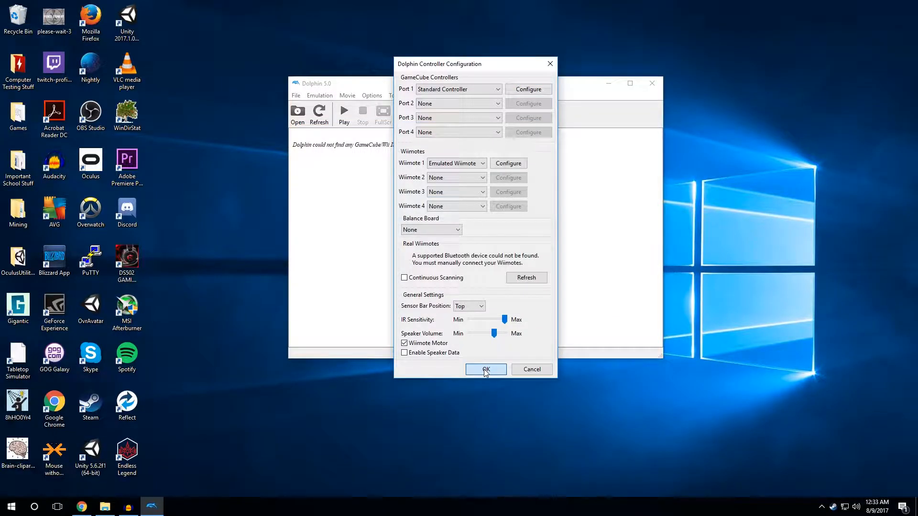
Step: Confirm and close the Dolphin Controller Configuration dialog
click(485, 370)
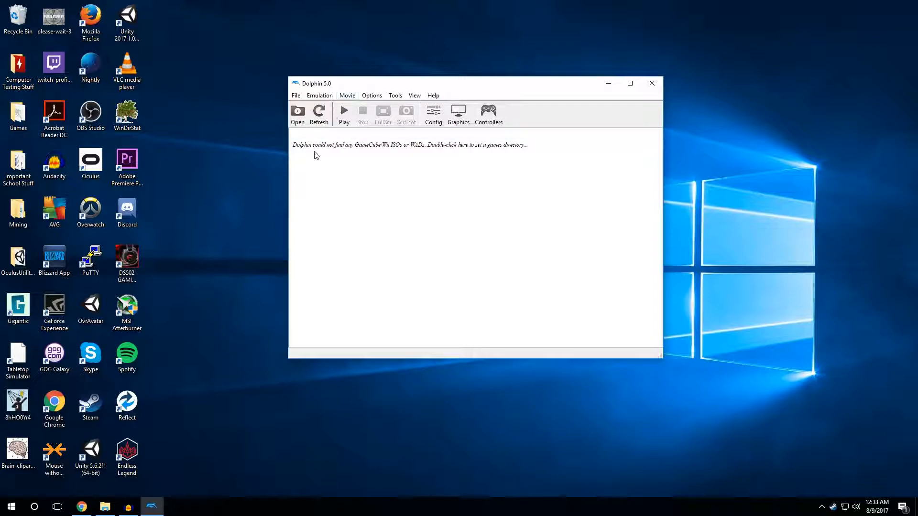
mouse_move(360, 158)
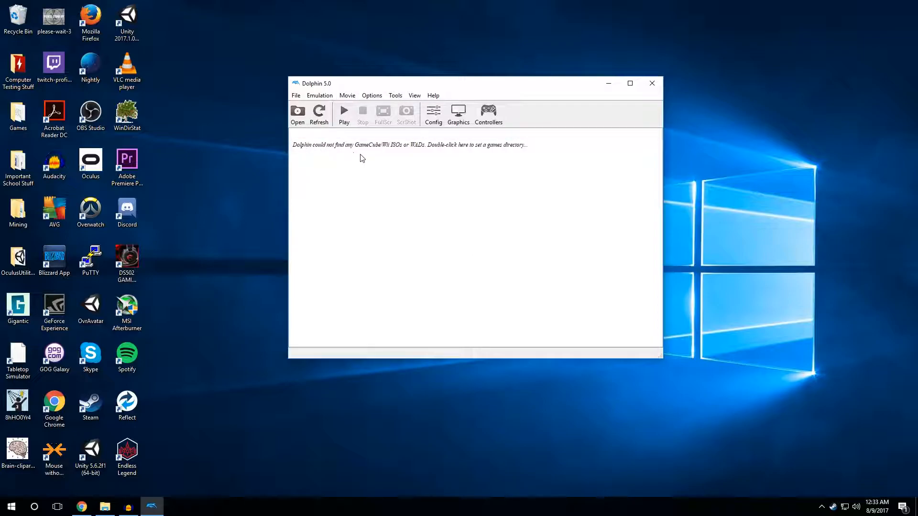
mouse_move(440, 152)
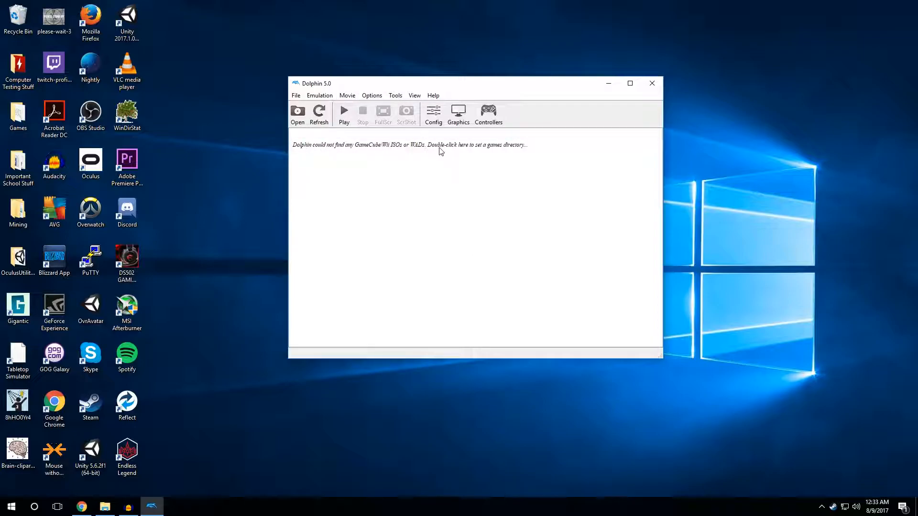
mouse_move(353, 157)
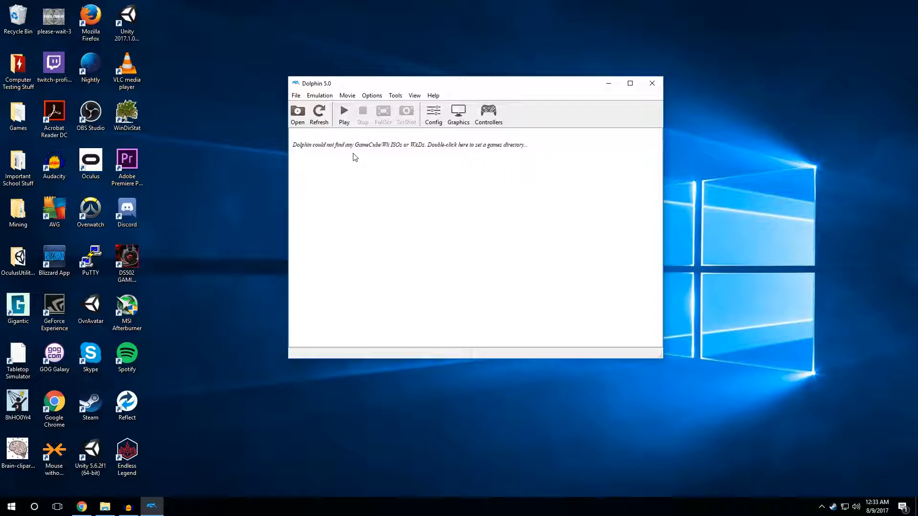
Step: Add Desktop > ISOs as a games directory from the empty game list
double_click(409, 144)
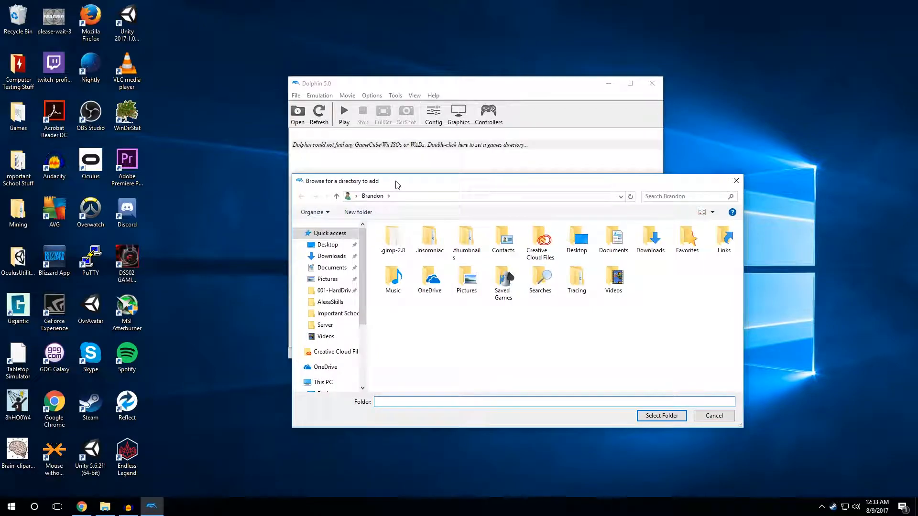
click(328, 245)
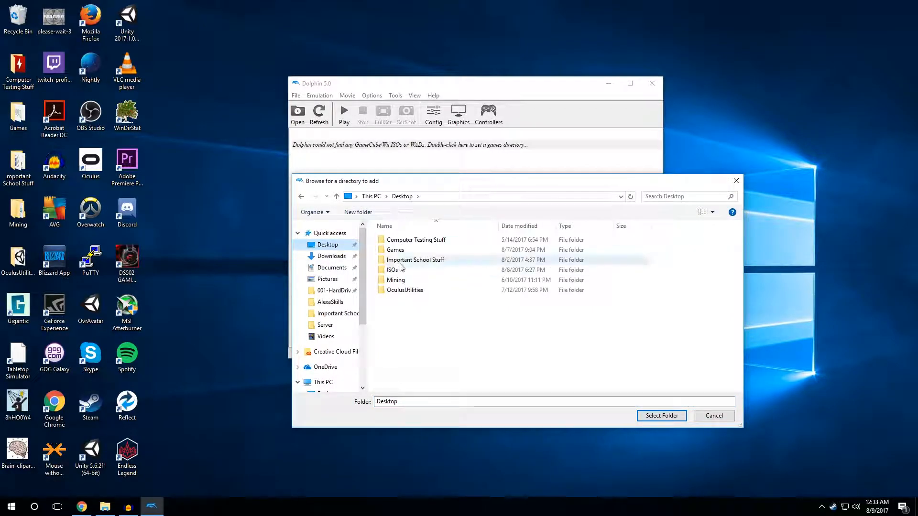
click(392, 270)
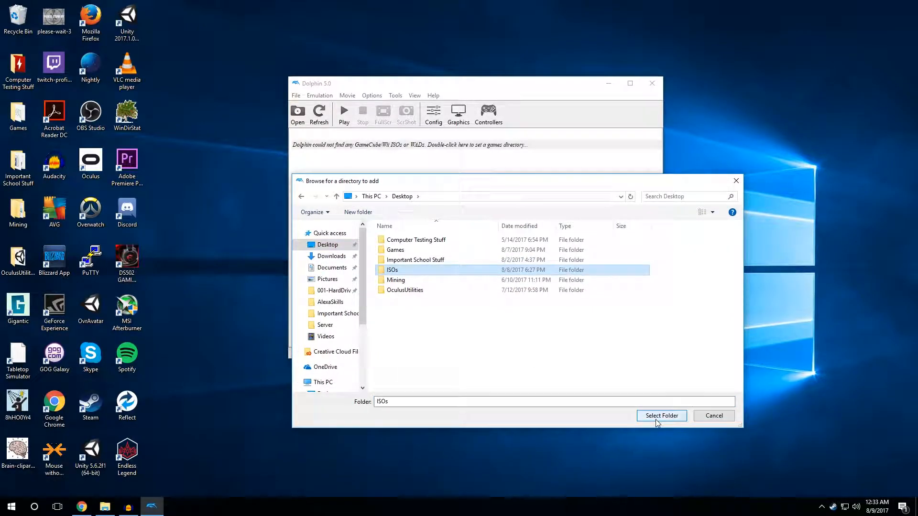
click(660, 416)
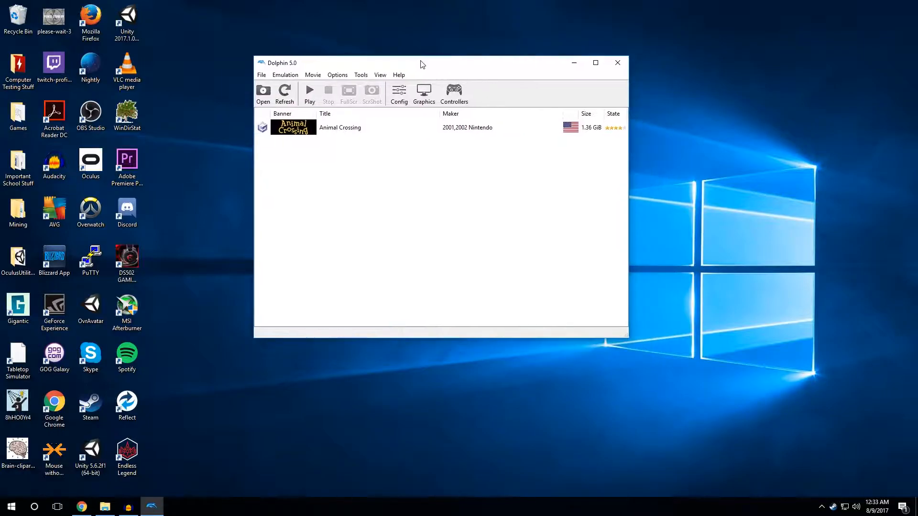
mouse_move(454, 94)
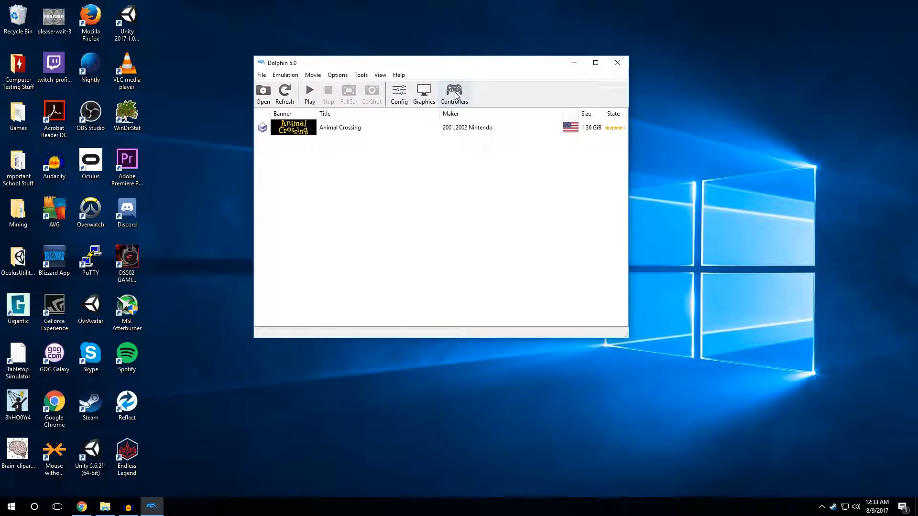
click(454, 91)
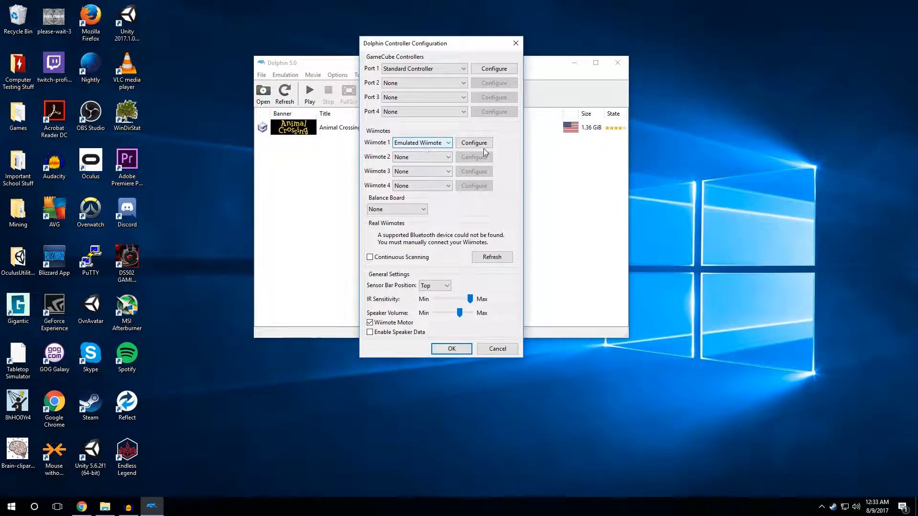
click(475, 142)
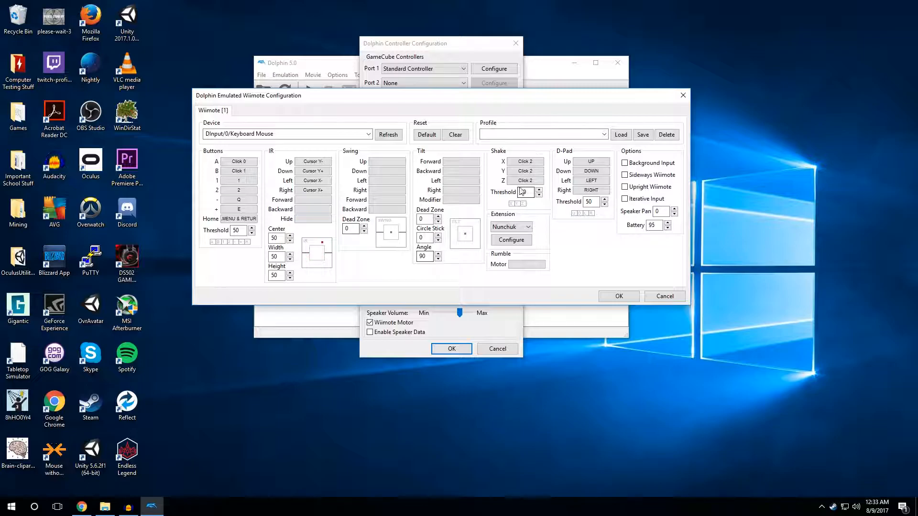
click(618, 295)
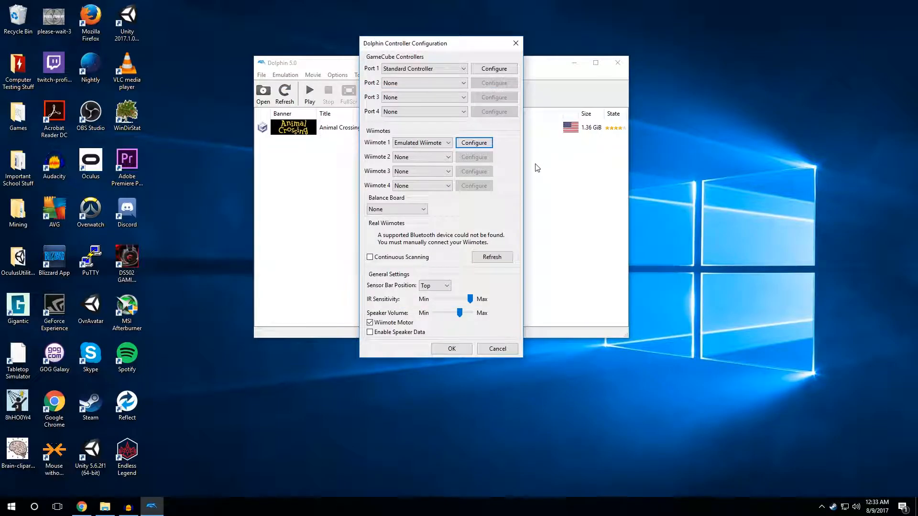
mouse_move(380, 228)
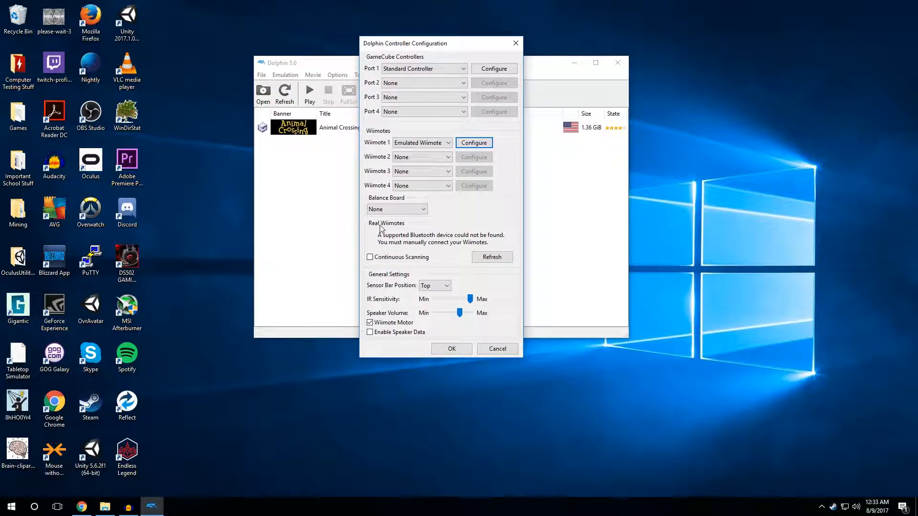
mouse_move(297, 251)
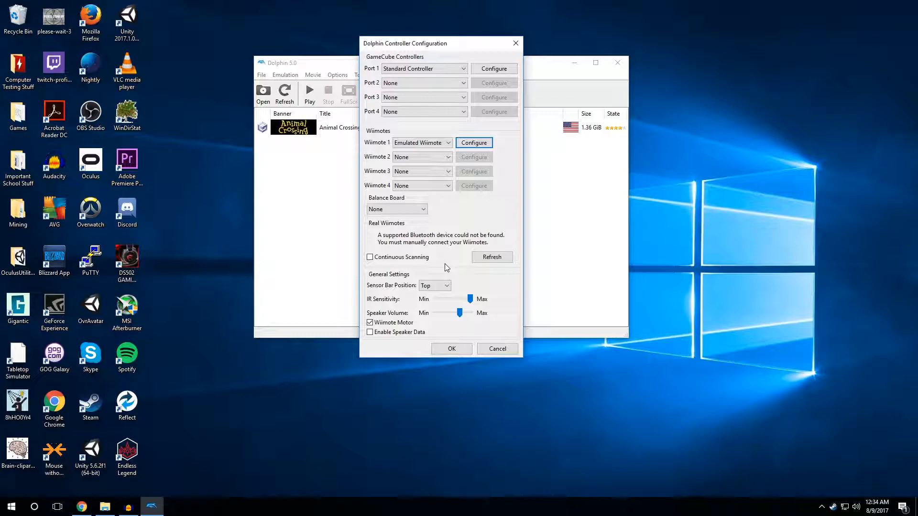
mouse_move(408, 313)
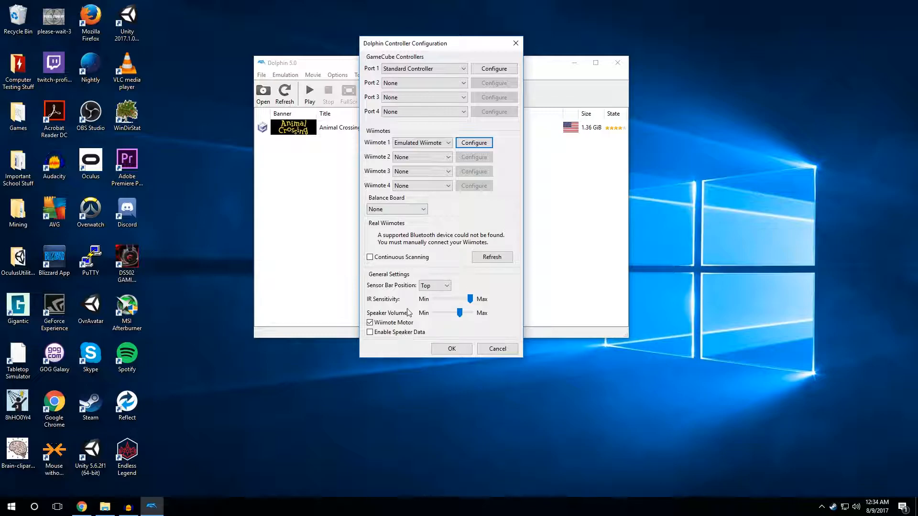
click(370, 257)
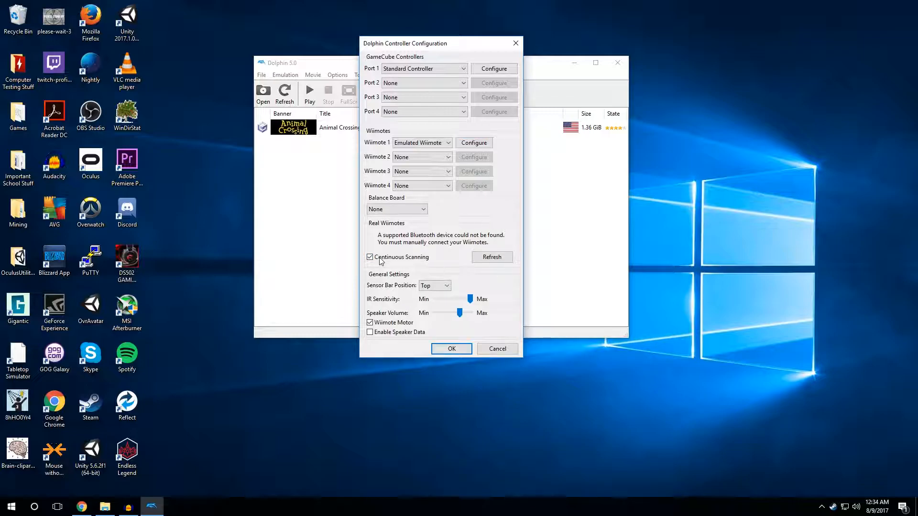
click(370, 257)
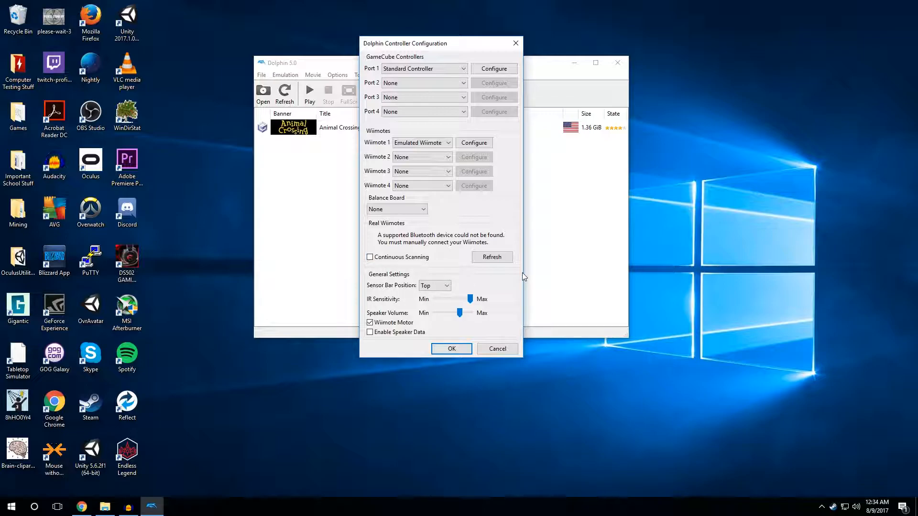
click(451, 348)
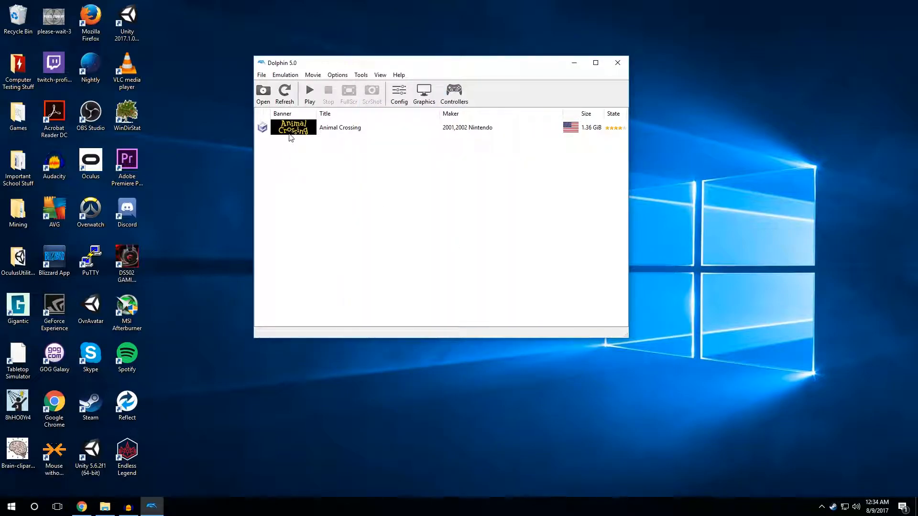
mouse_move(337, 129)
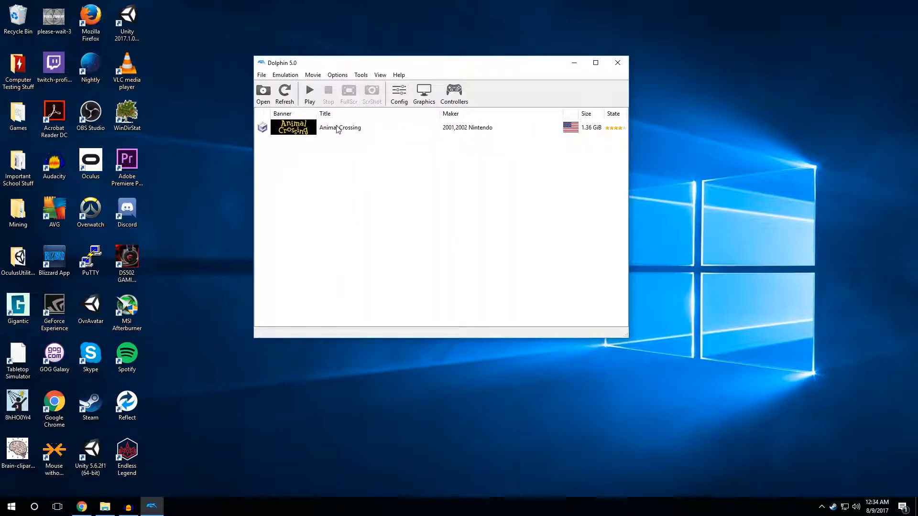
Step: Boot Animal Crossing from the game list
double_click(340, 128)
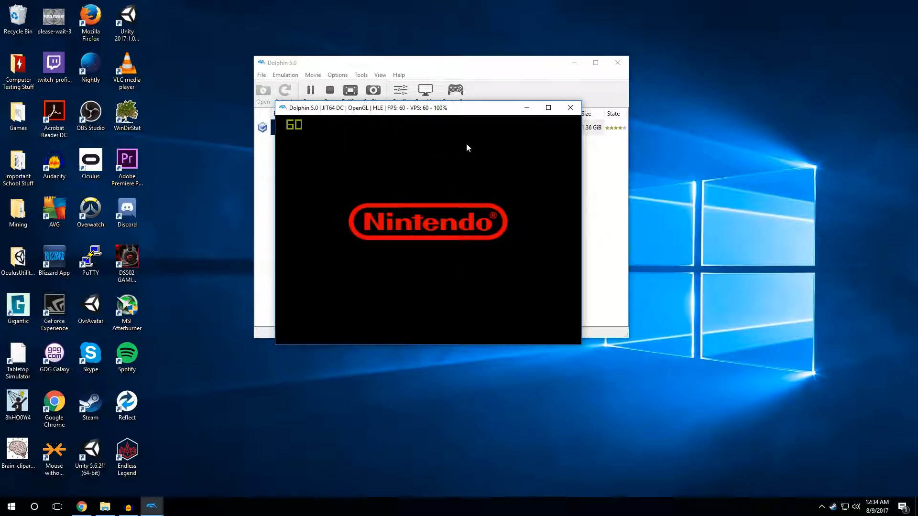
mouse_move(523, 126)
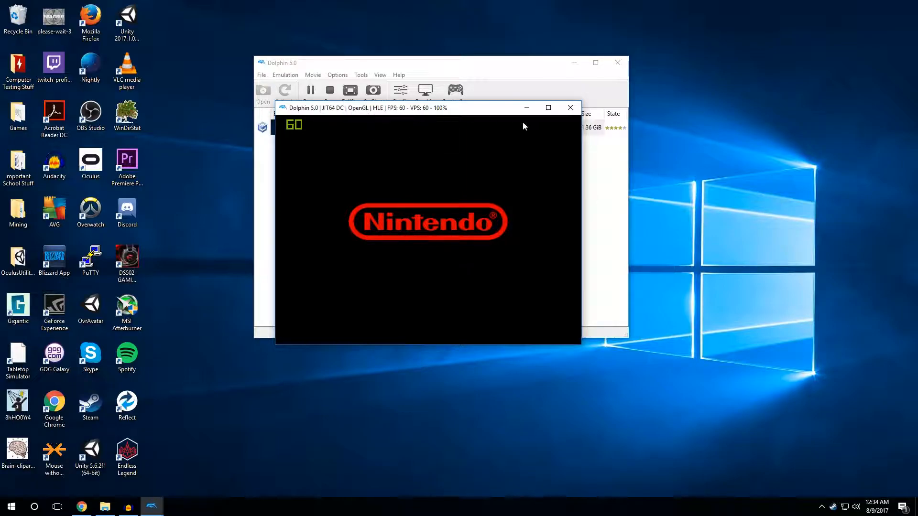